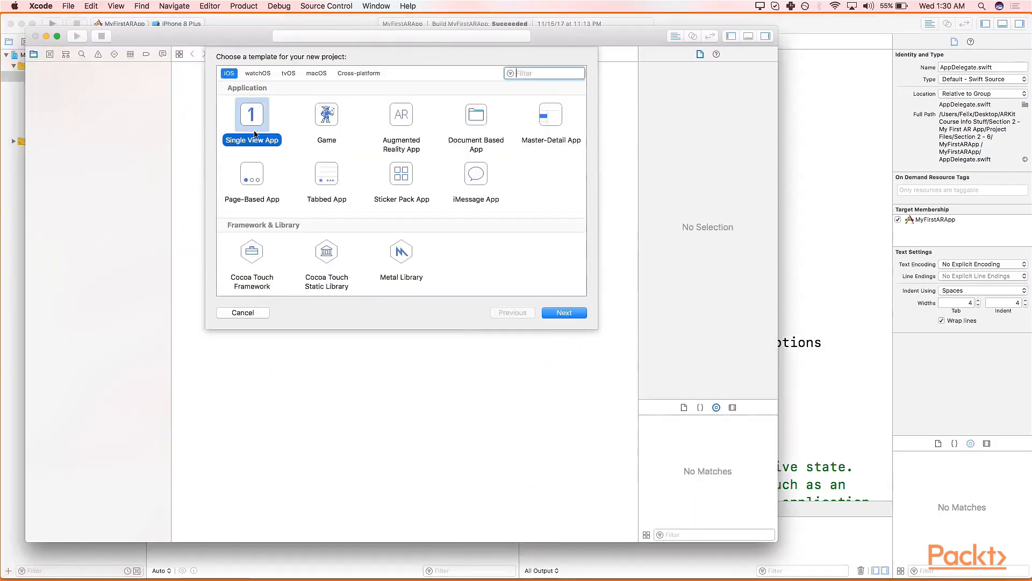
mouse_move(524, 292)
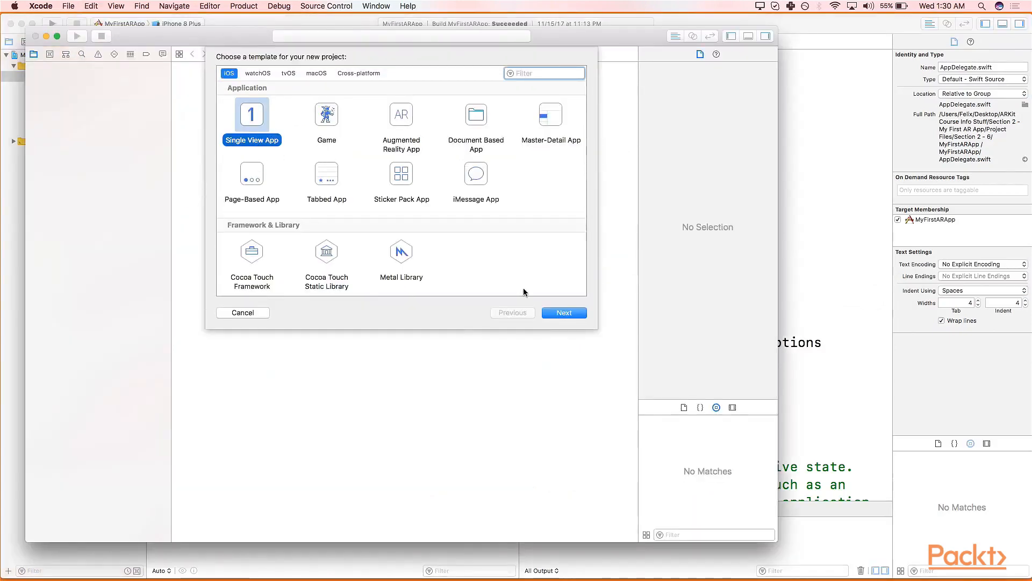
- Continue with Single View App and enter product name MyFirstAR, organization name and identifier myIdentifier
left_click(562, 312)
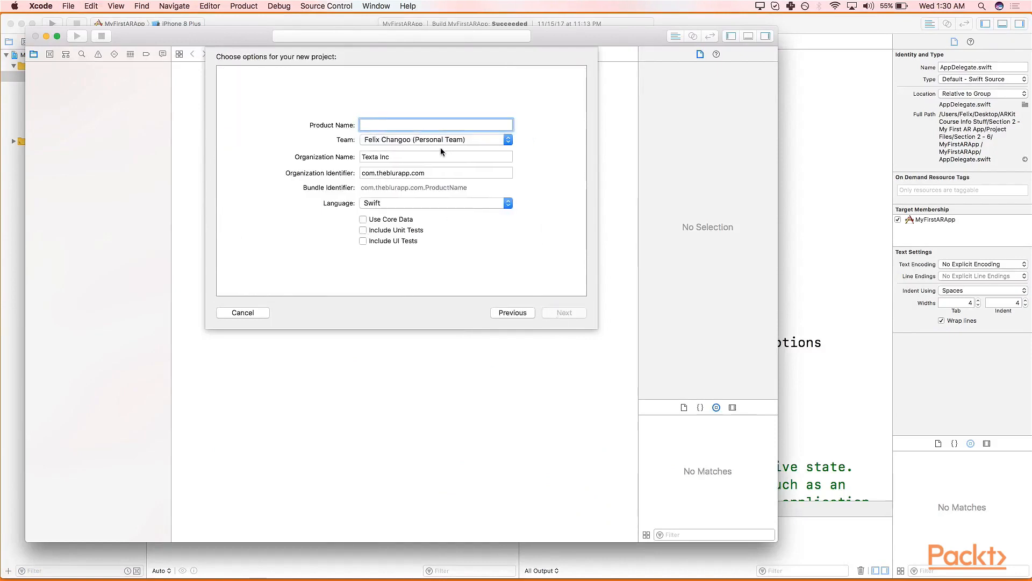
type("MyFirstAR")
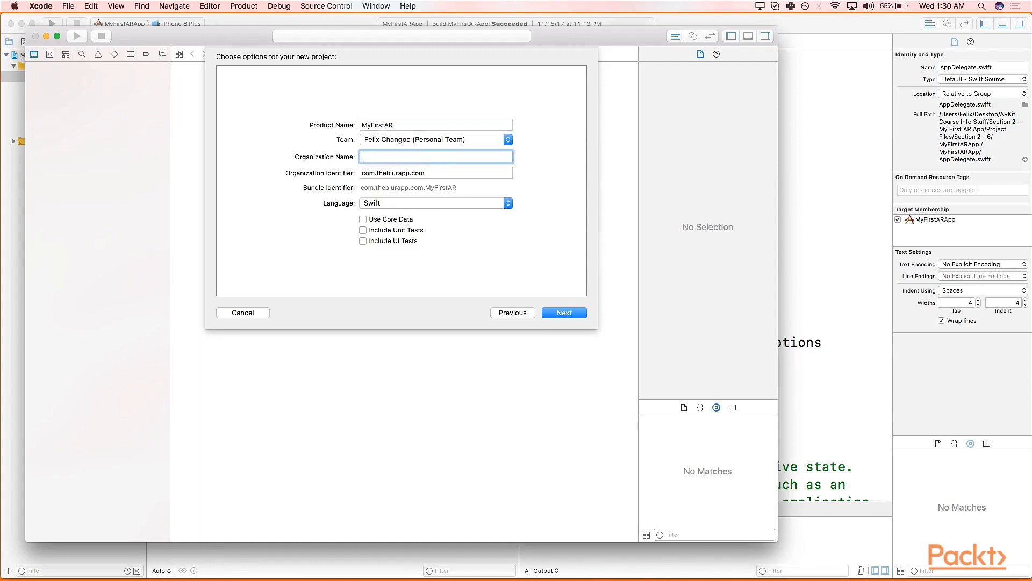
type("com.")
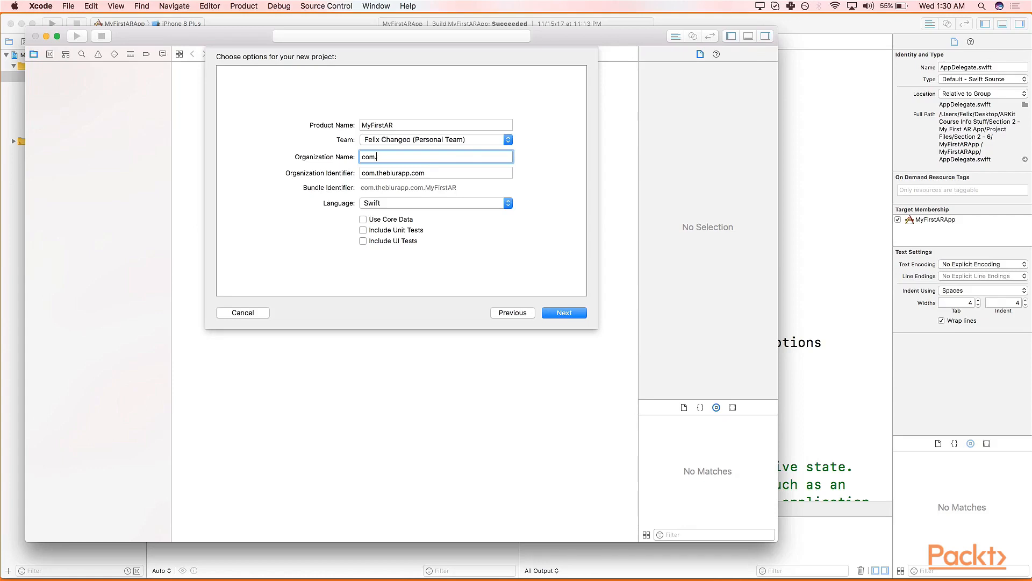
type("felix")
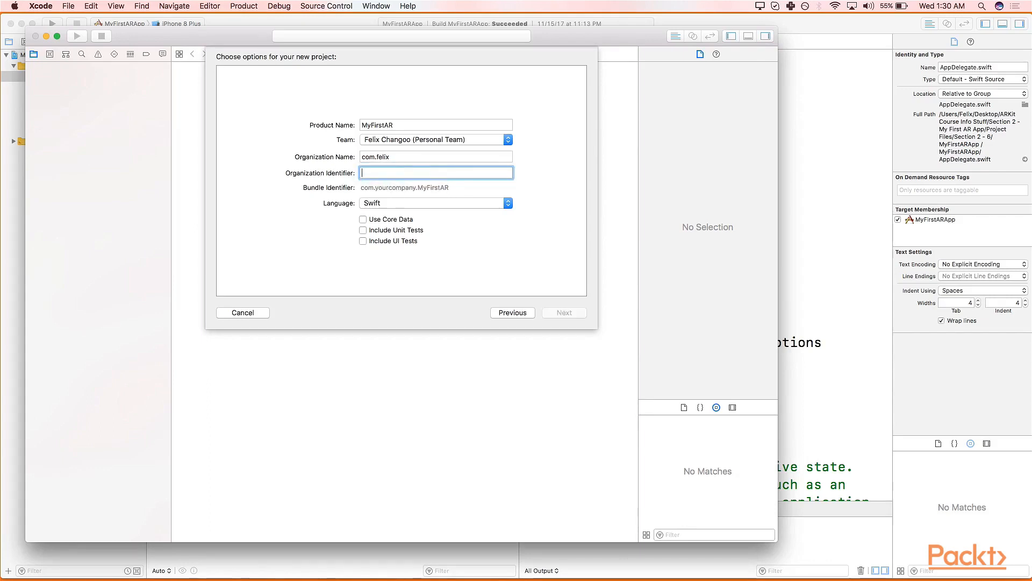
type("m")
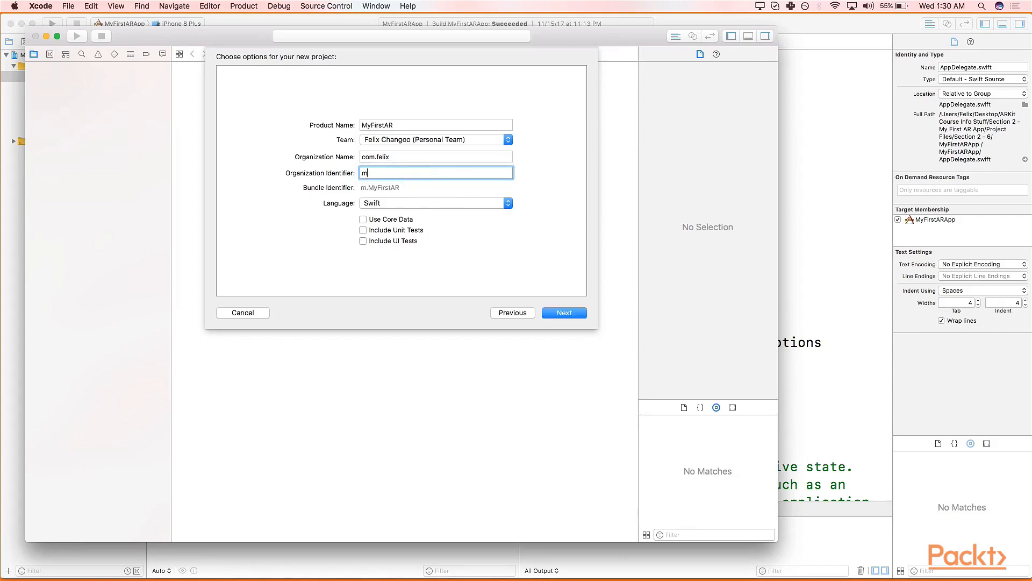
type("y")
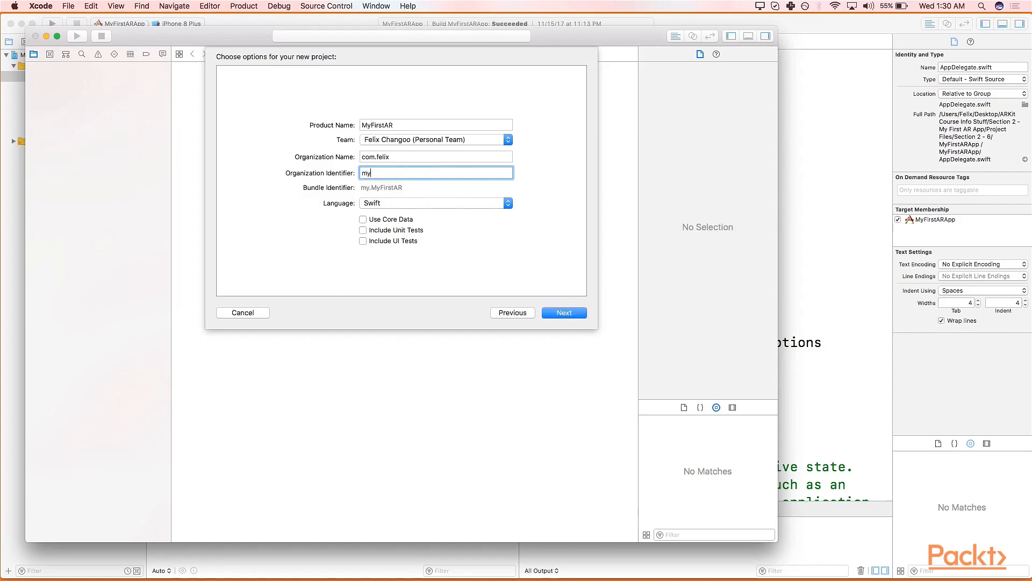
type("Identif")
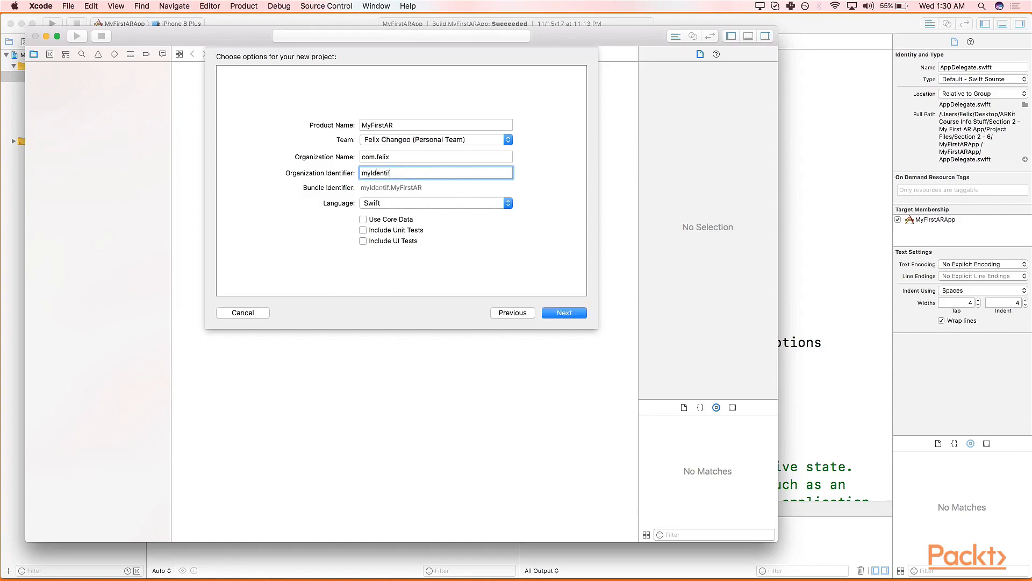
type("ier")
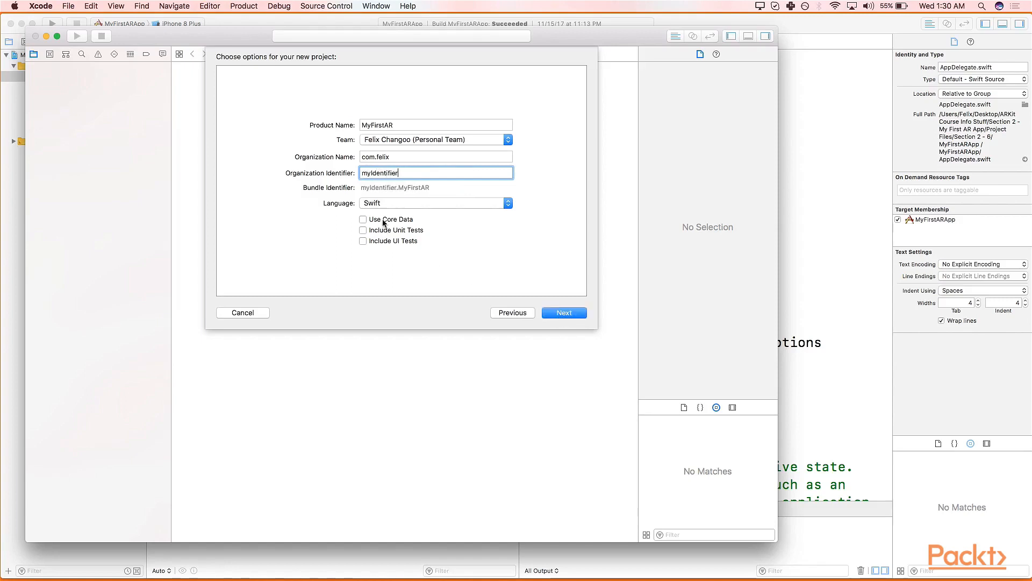
mouse_move(348, 219)
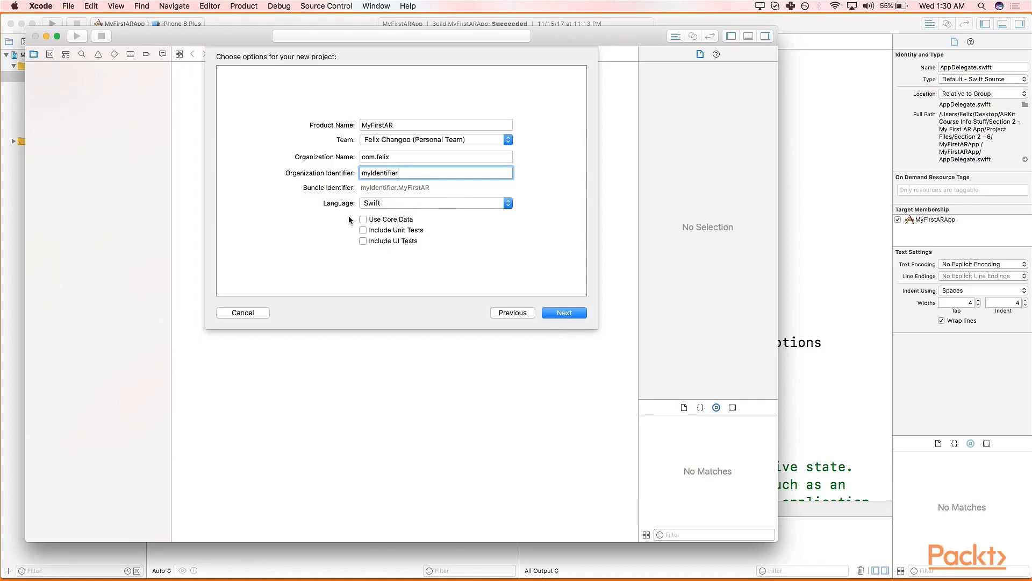
mouse_move(378, 230)
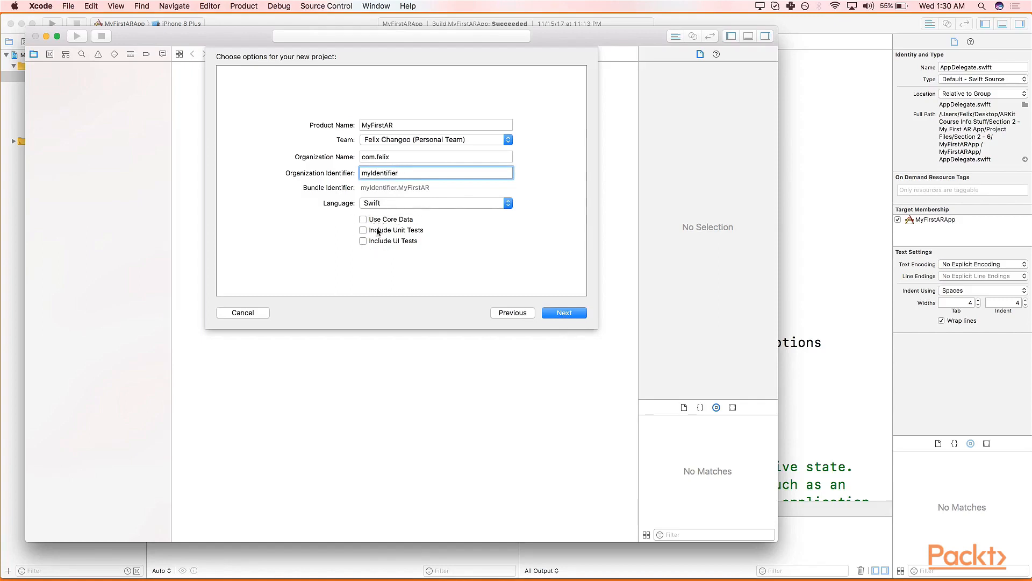
mouse_move(402, 246)
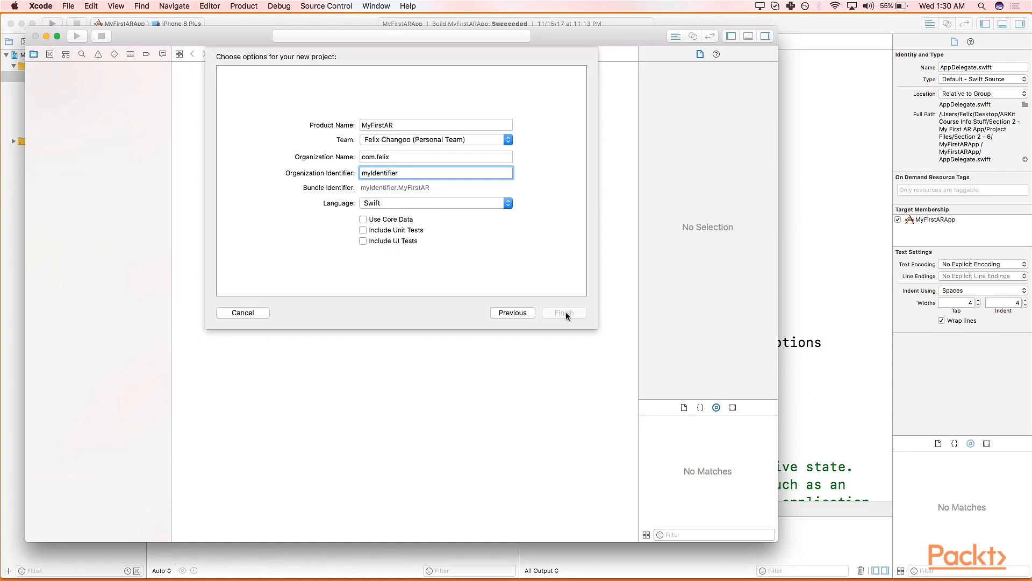
- Create the project in the Projects folder and keep the personal team for automatic signing
left_click(563, 312)
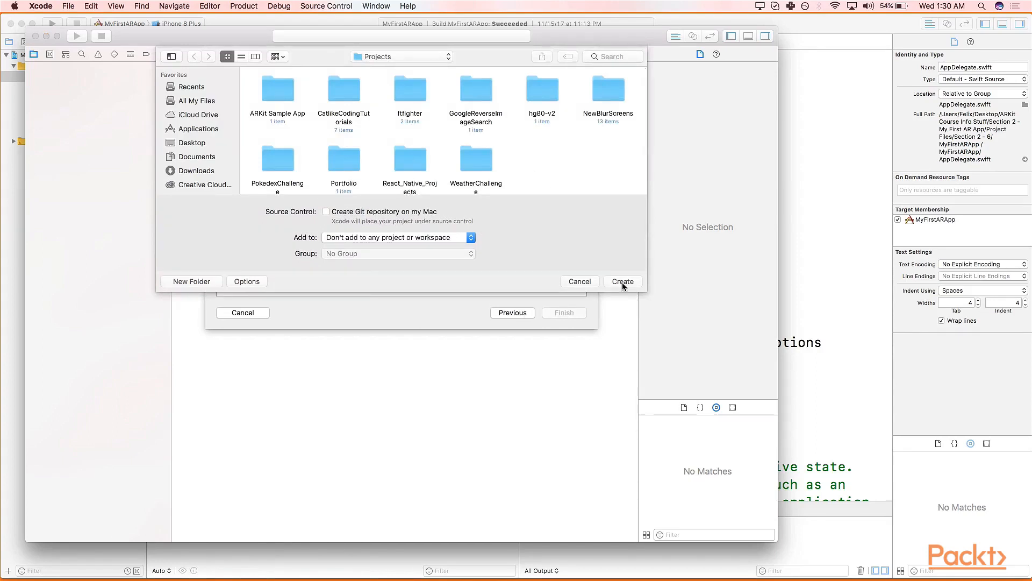
left_click(621, 281)
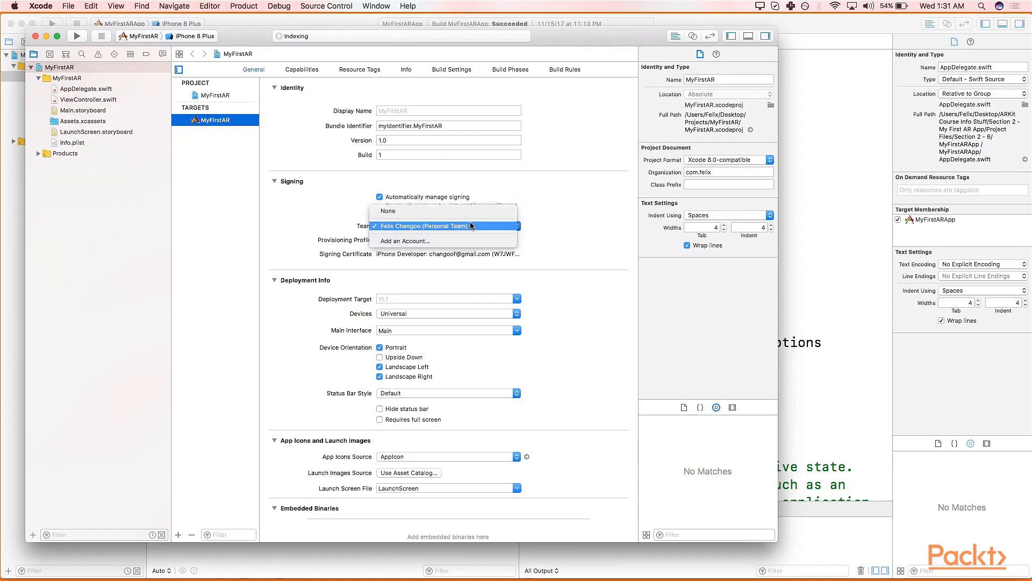
left_click(421, 226)
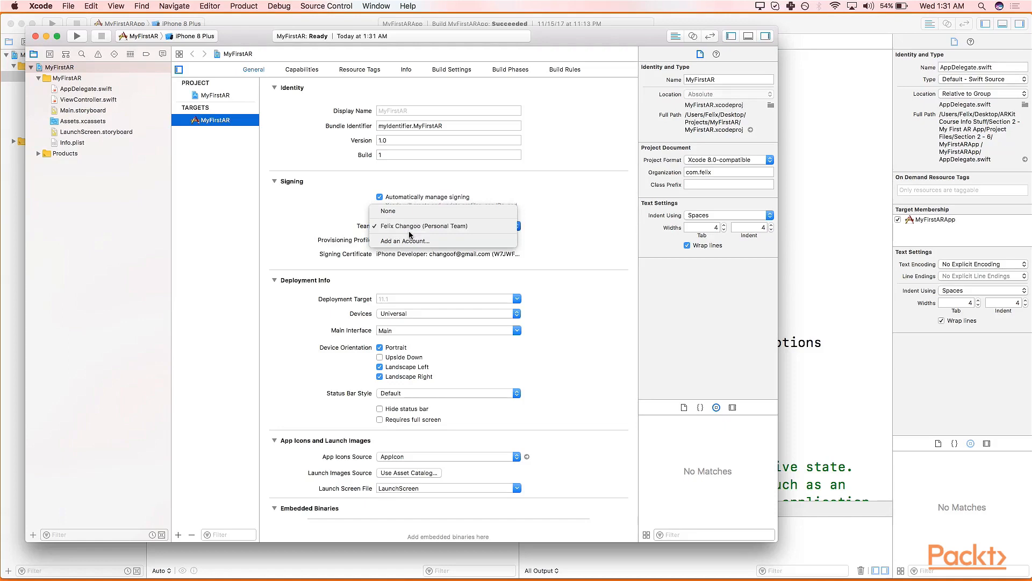
mouse_move(425, 226)
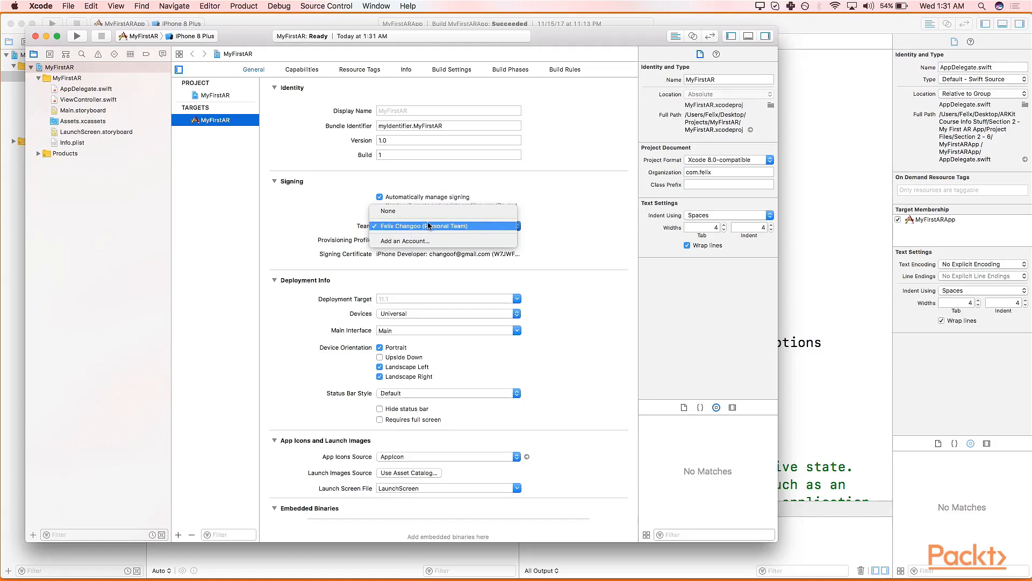
mouse_move(418, 233)
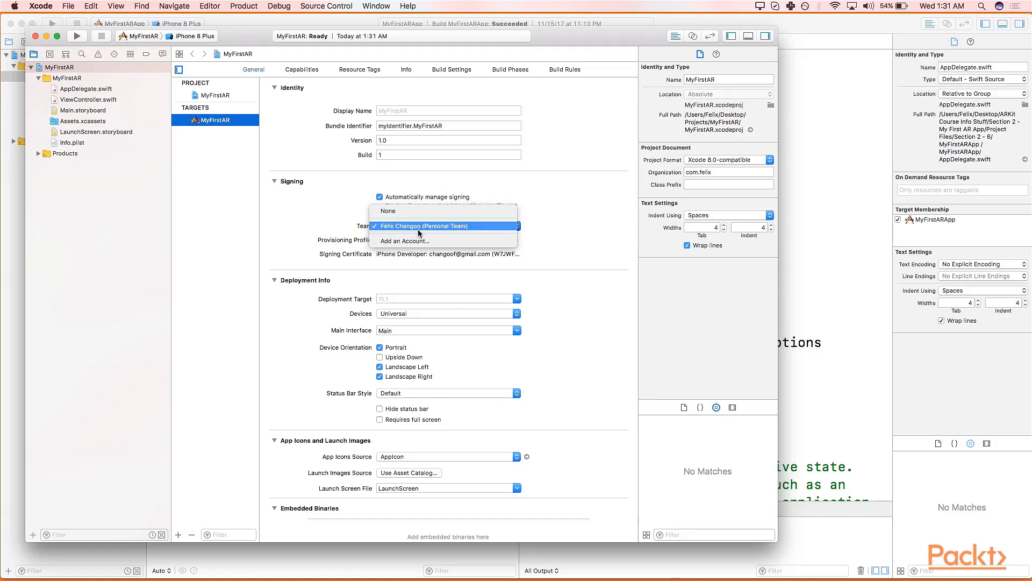
mouse_move(421, 233)
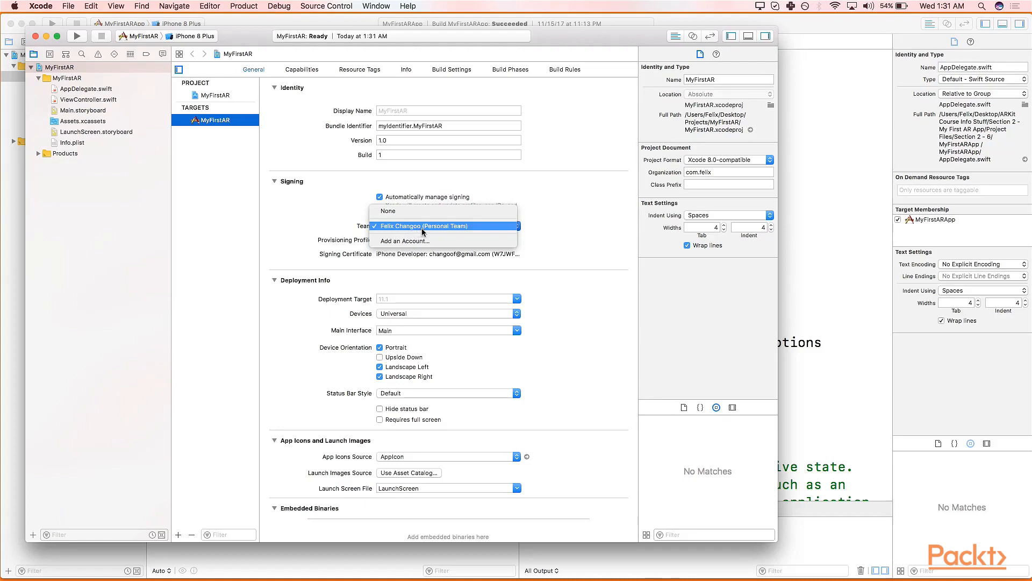
mouse_move(478, 232)
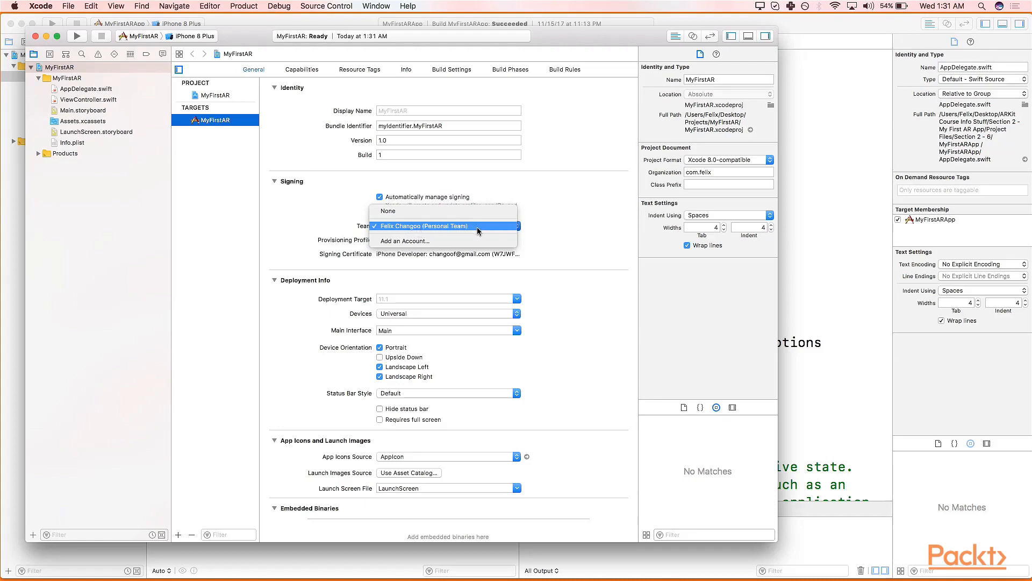
mouse_move(486, 230)
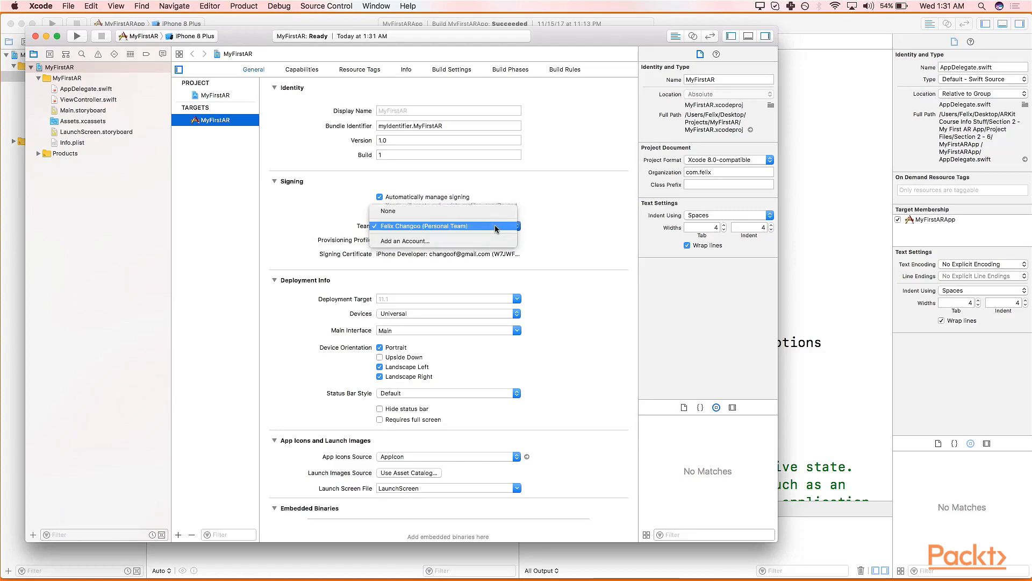
mouse_move(468, 226)
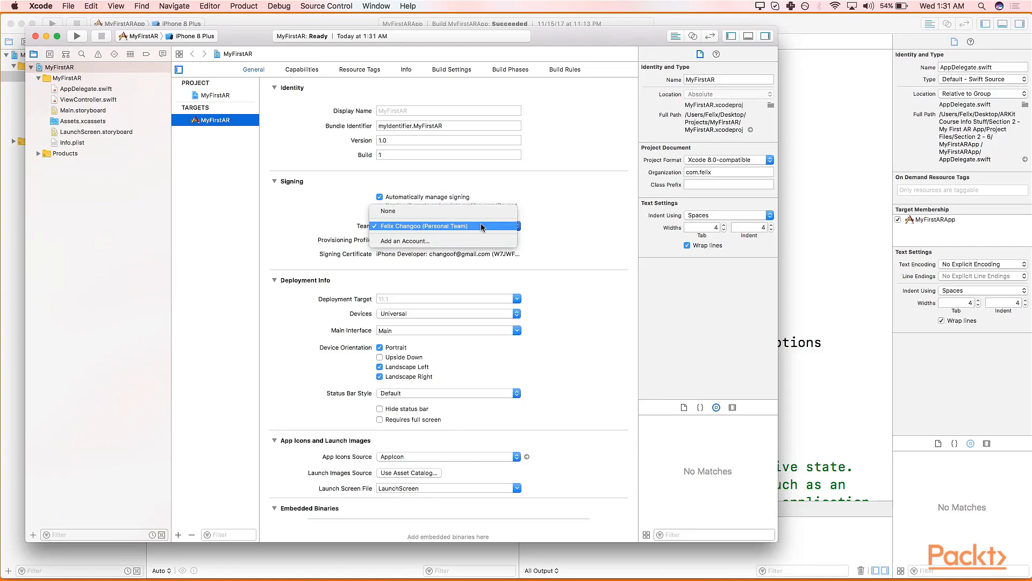
left_click(422, 226)
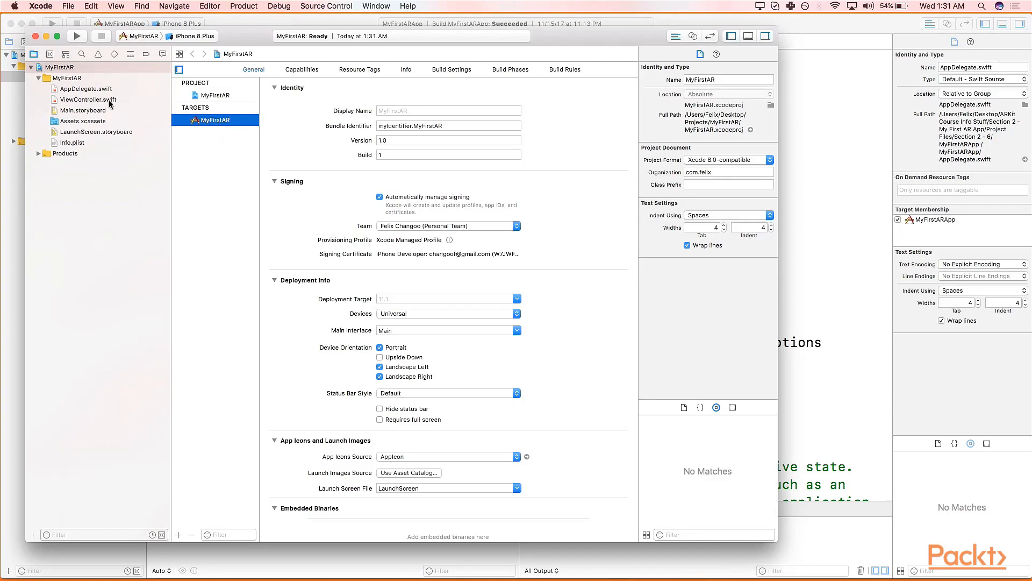
mouse_move(102, 105)
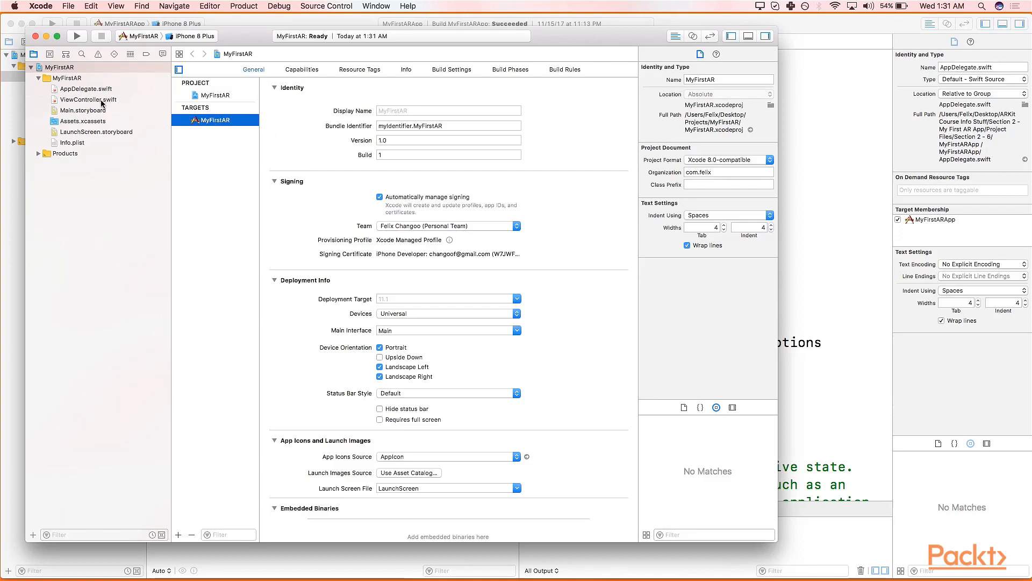
- In Main.storyboard, find the ARKit SceneKit View and place it in the view controller
left_click(87, 99)
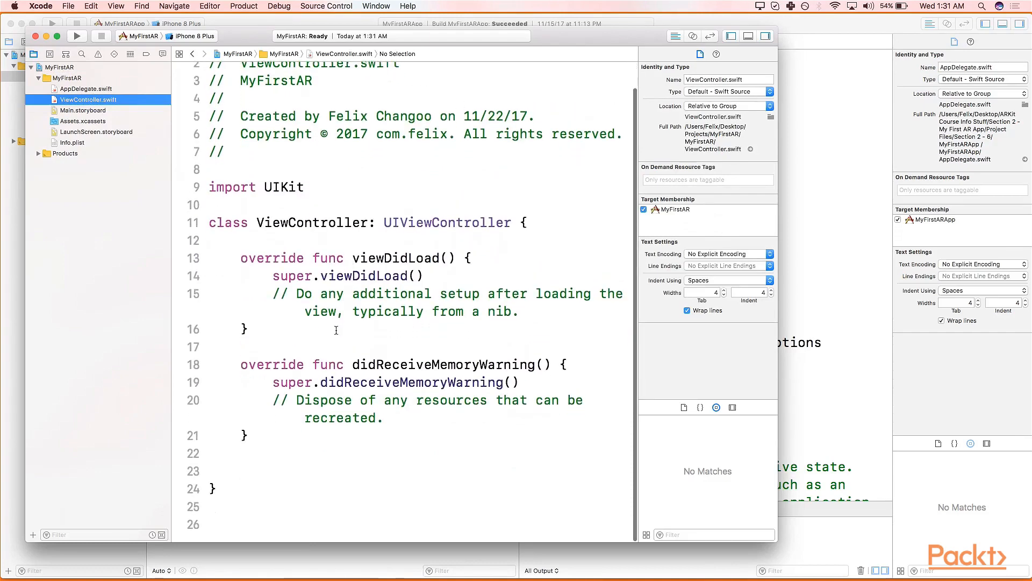
left_click(83, 110)
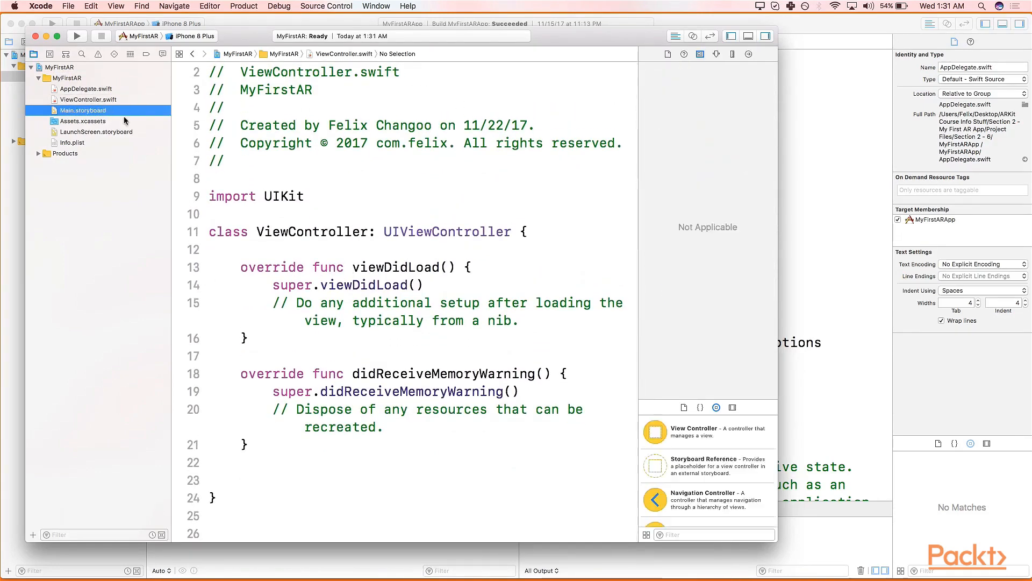
left_click(83, 110)
type("A")
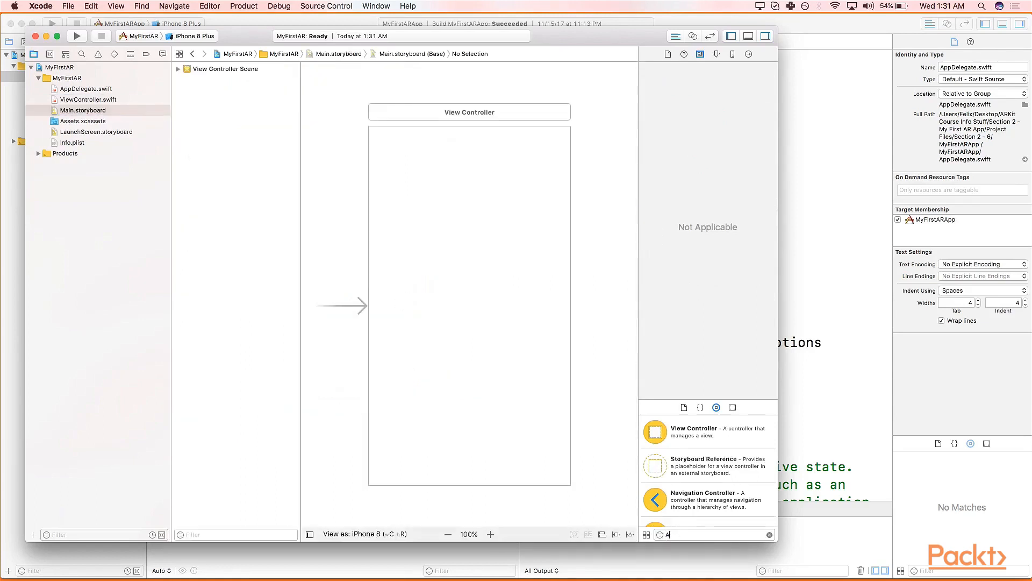
type("R")
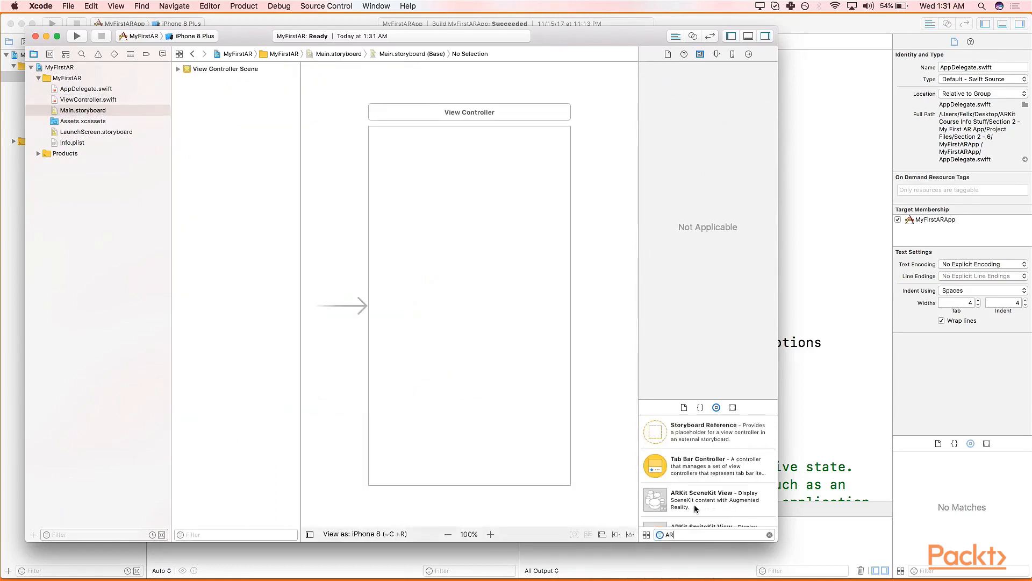
mouse_move(711, 509)
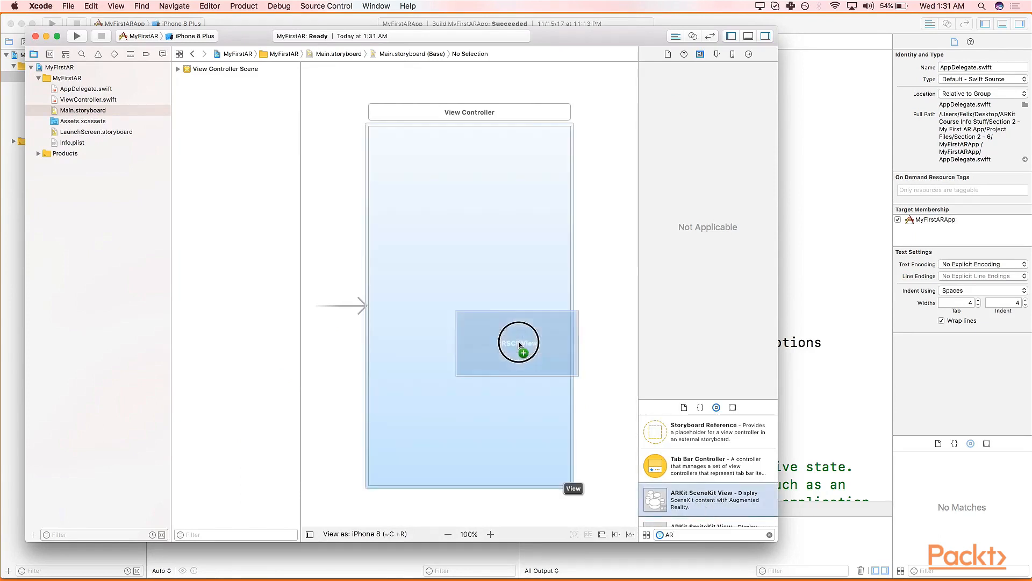
left_click(518, 342)
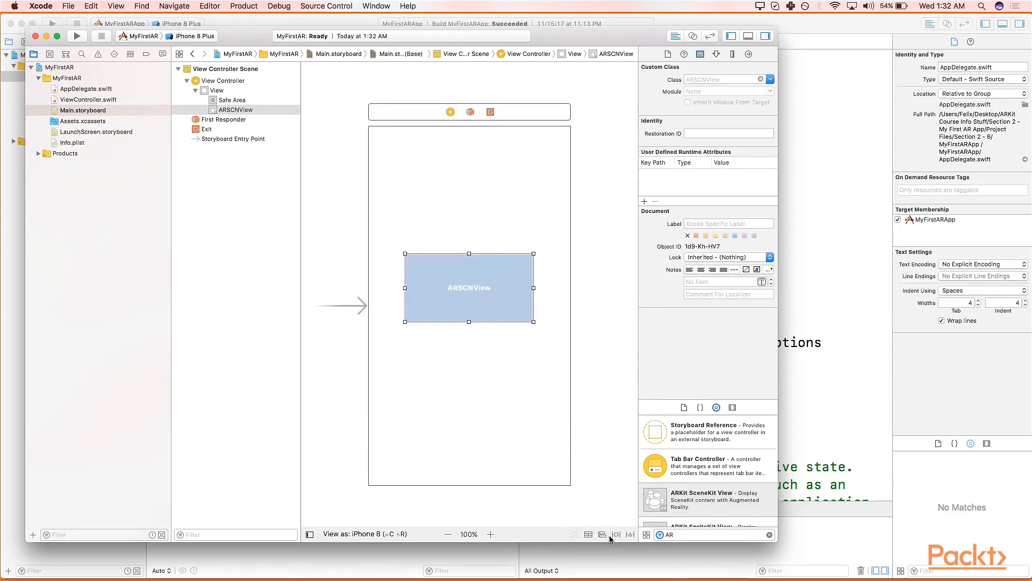
mouse_move(615, 534)
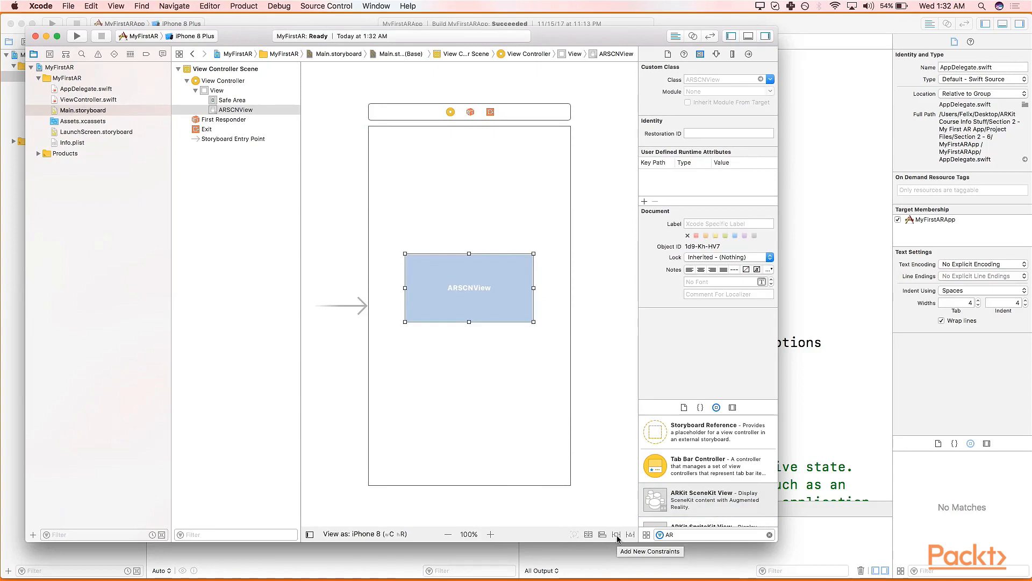
- Add four zero-spacing edge constraints to the ARSCNView without constraining to margins
left_click(616, 535)
type("0")
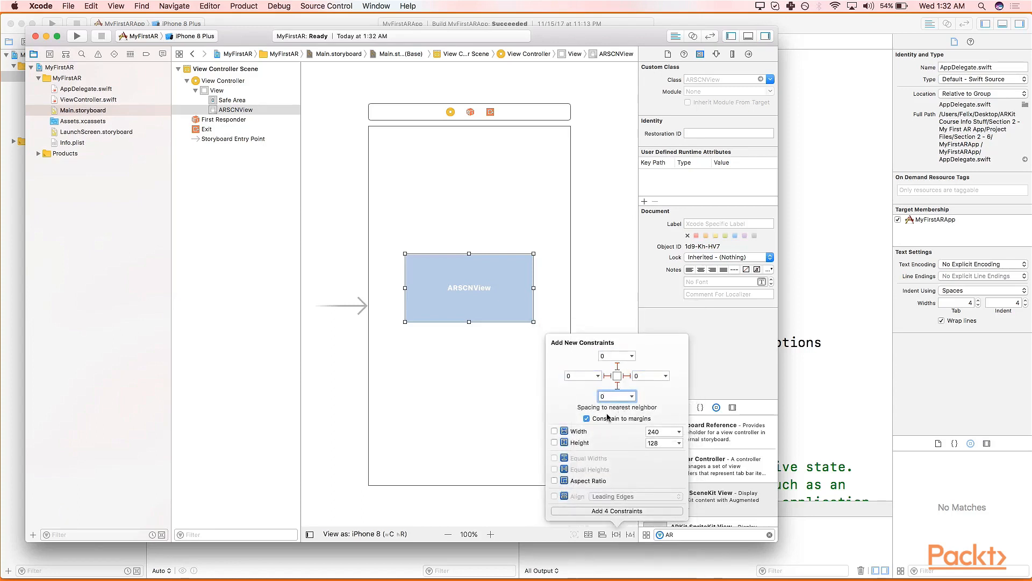
left_click(587, 419)
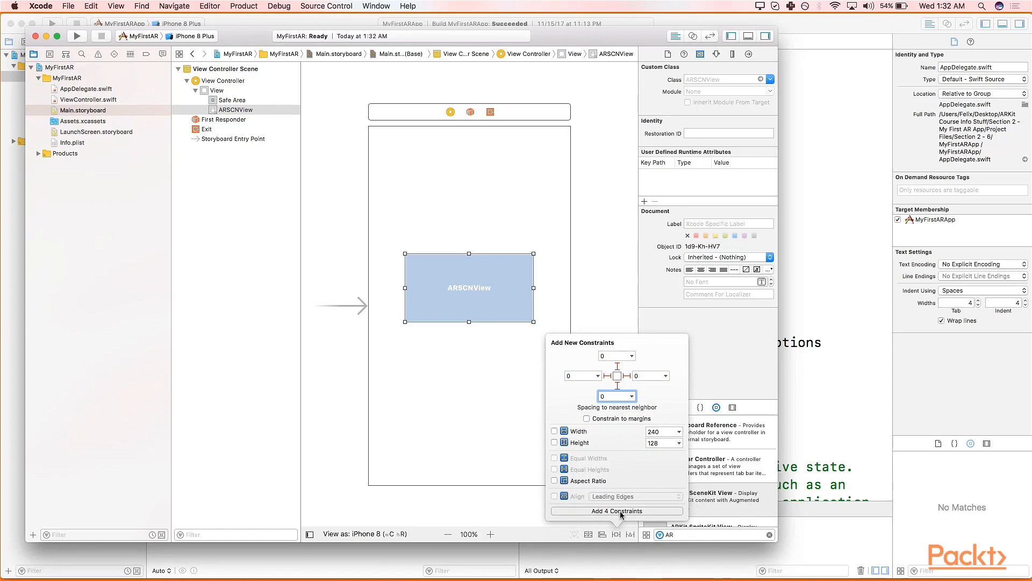
left_click(616, 511)
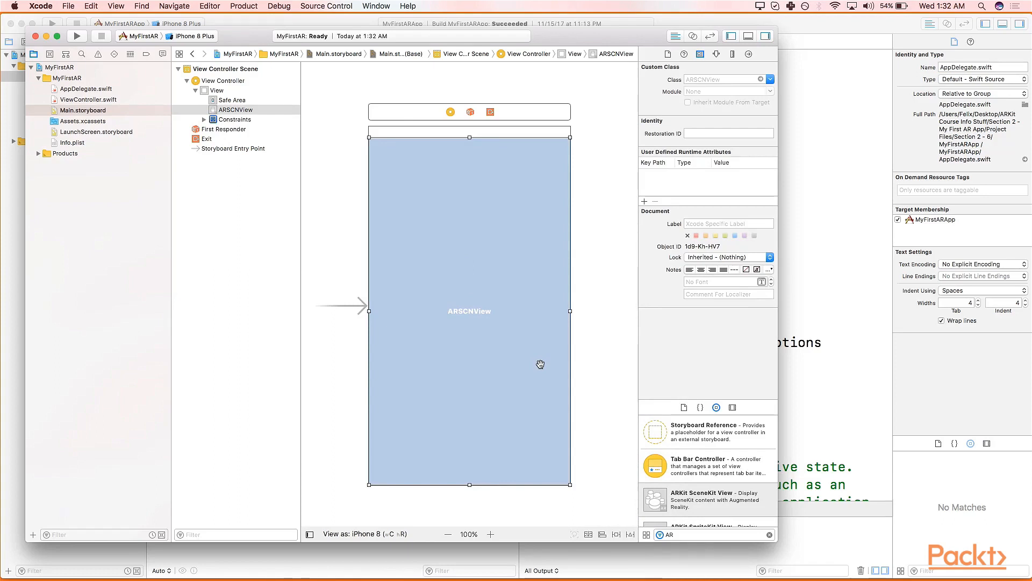
left_click(87, 99)
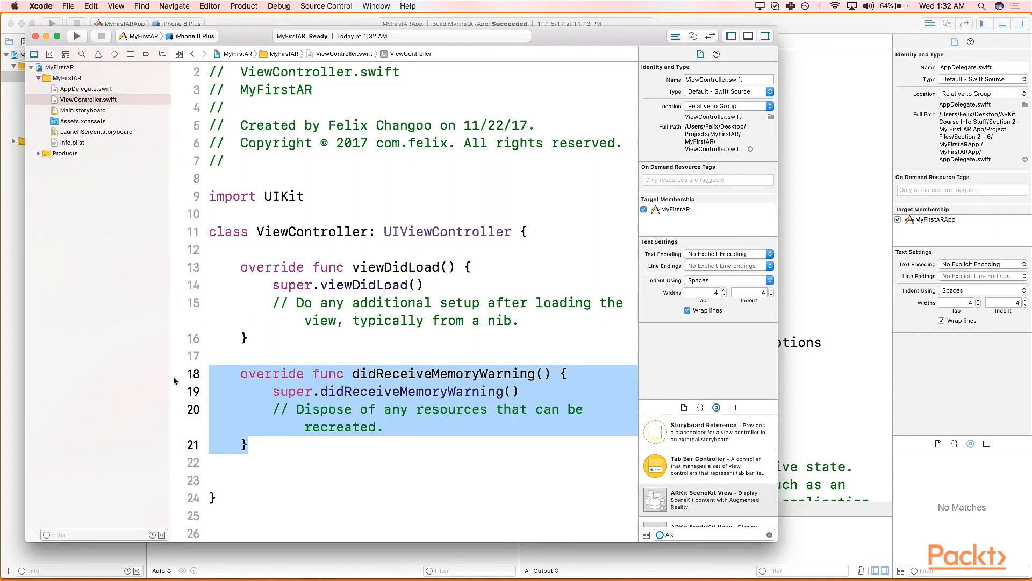
- Delete didReceiveMemoryWarning and the viewDidLoad comment, then begin a new override after viewDidLoad
key("delete")
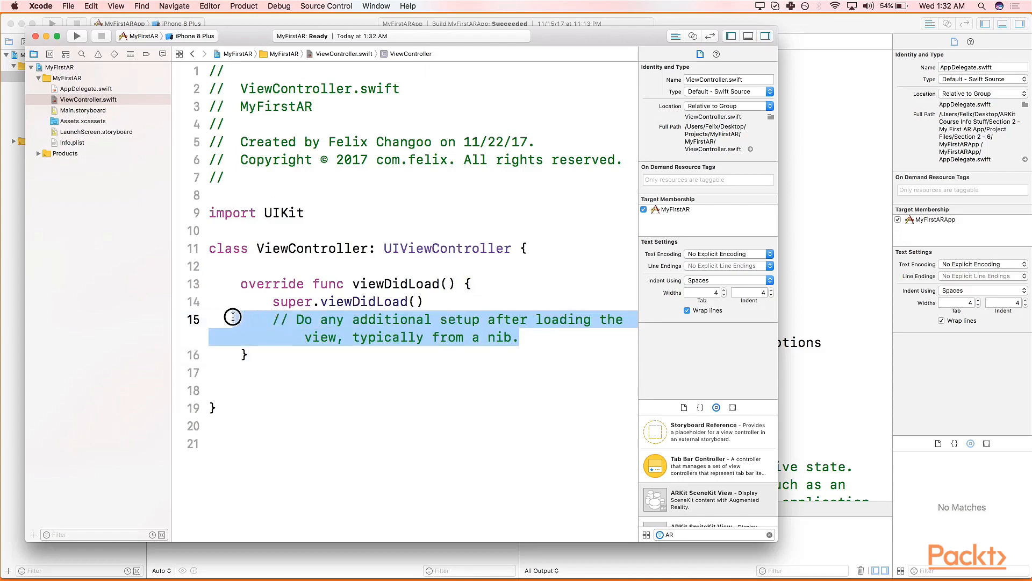
key("delete")
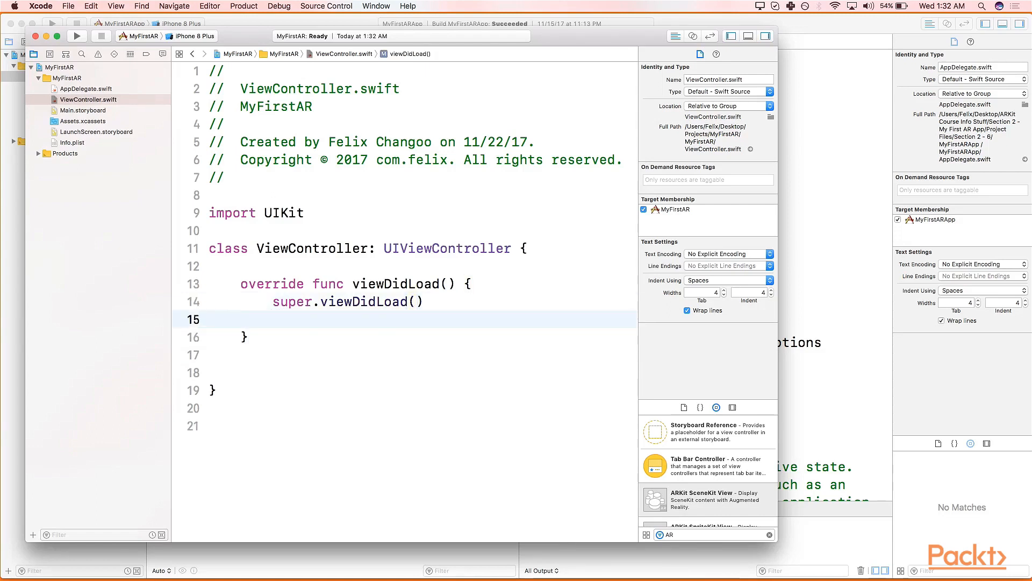
left_click(272, 319)
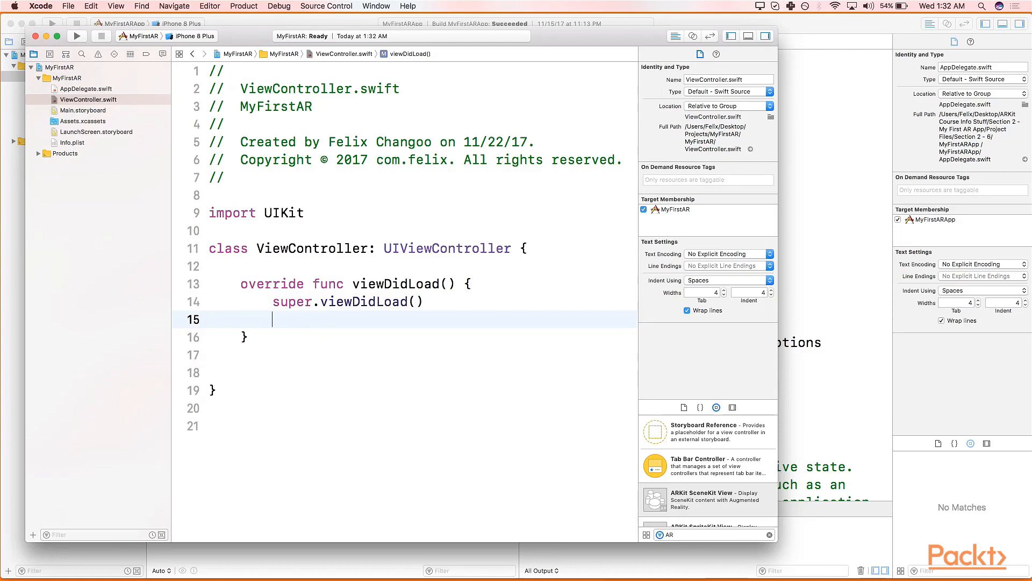
type("override")
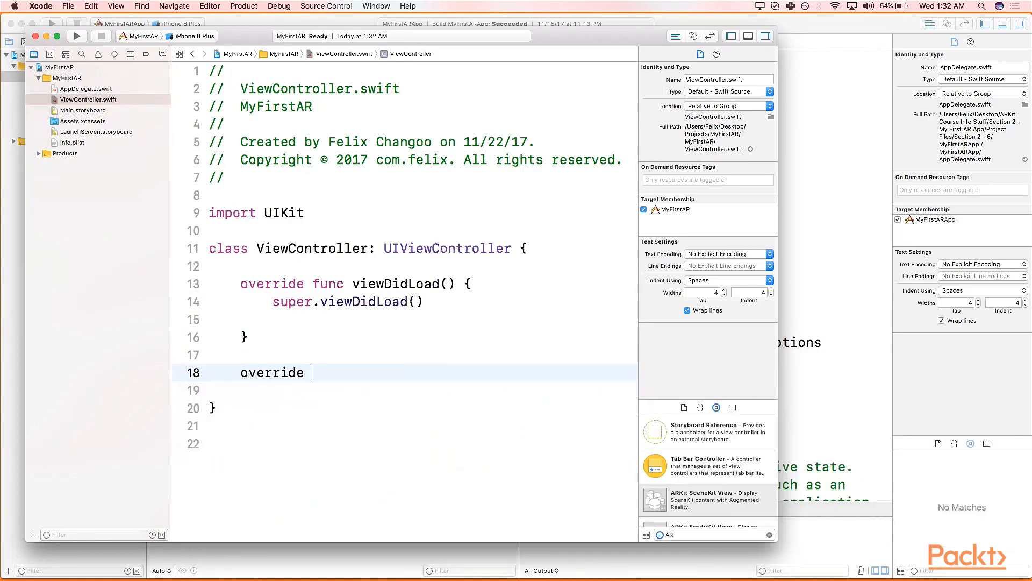
- Override viewWillAppear and call super.viewWillAppear(animated)
type("viewi")
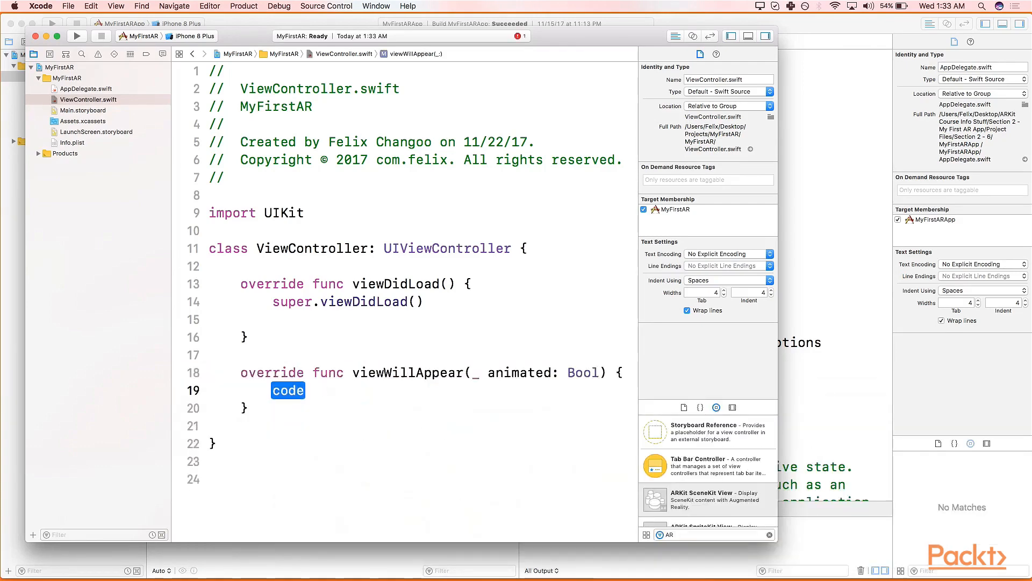
type("super.")
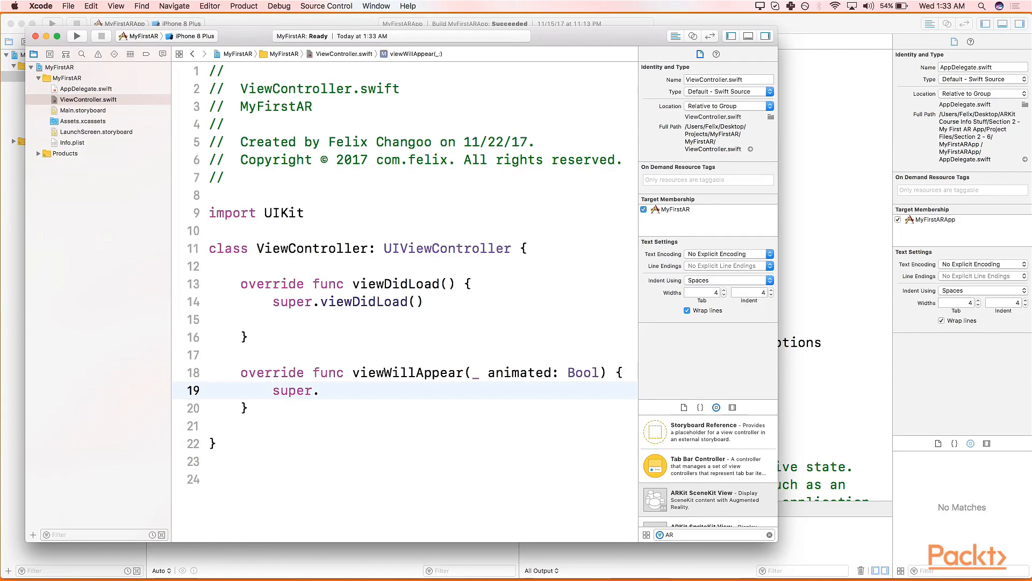
type(".")
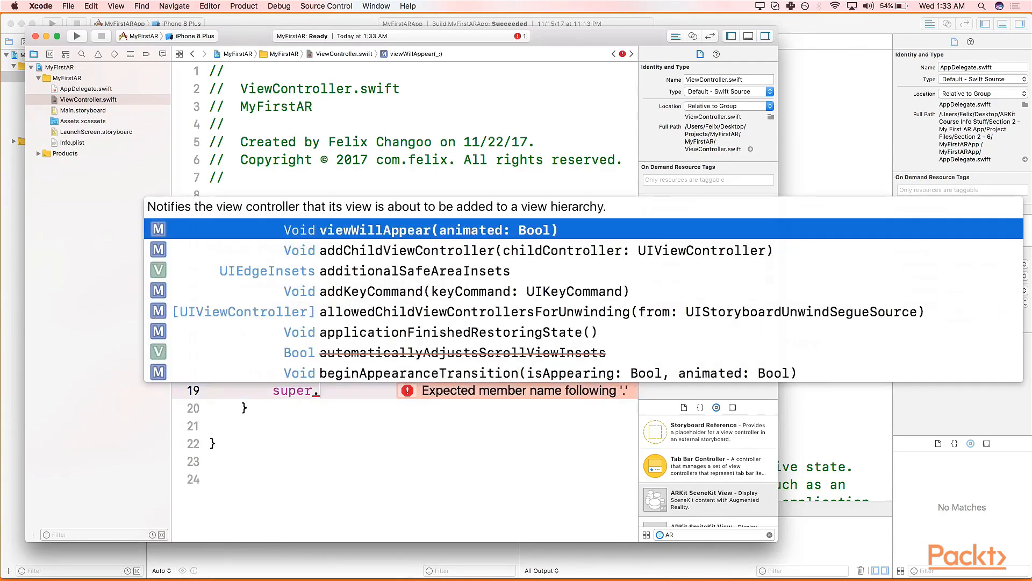
type("viewwi")
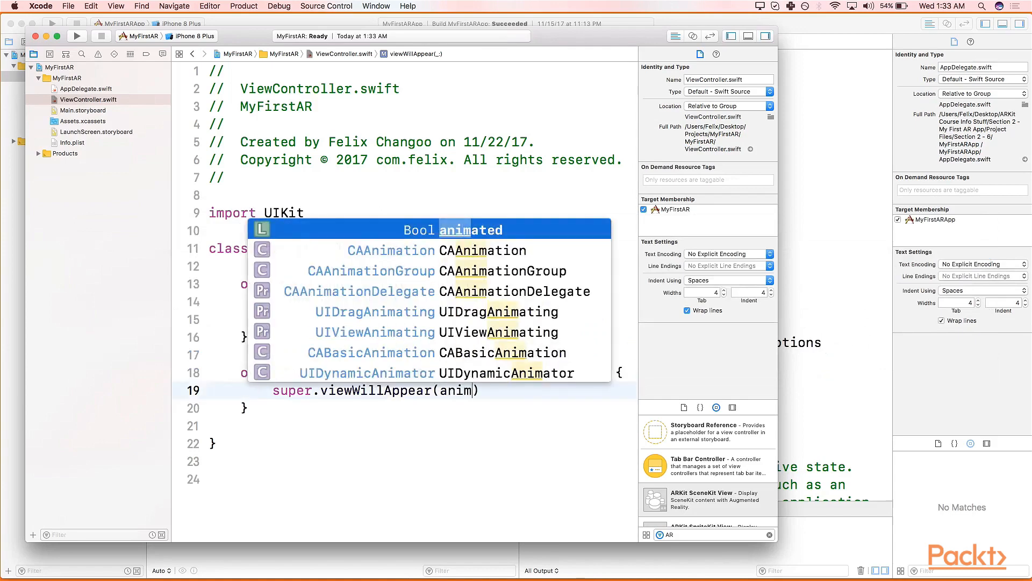
key("return")
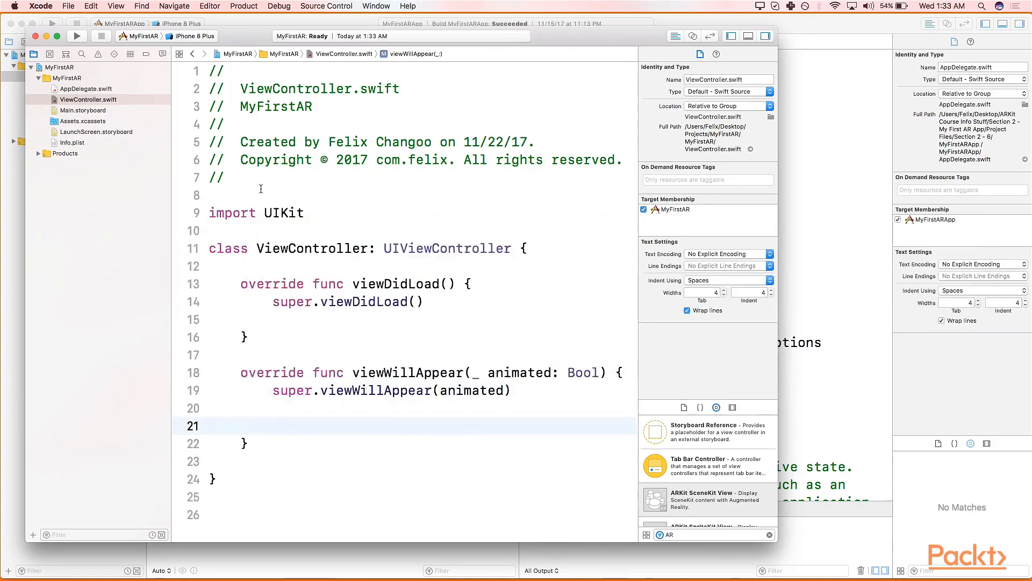
- Import ARKit and add let config = ARWorldTrackingConfiguration() in viewWillAppear
type("import")
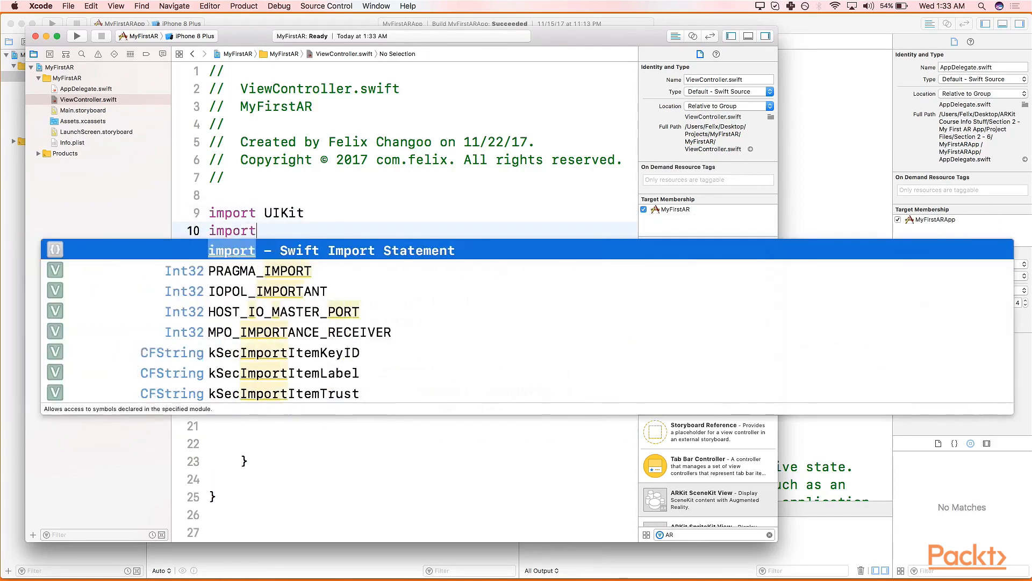
type("ARKit")
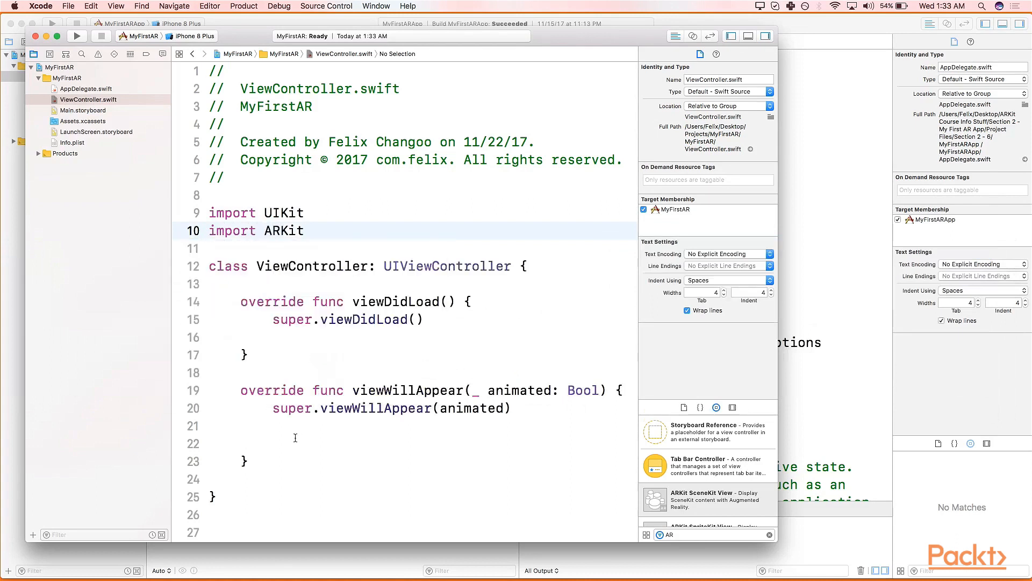
type("let co")
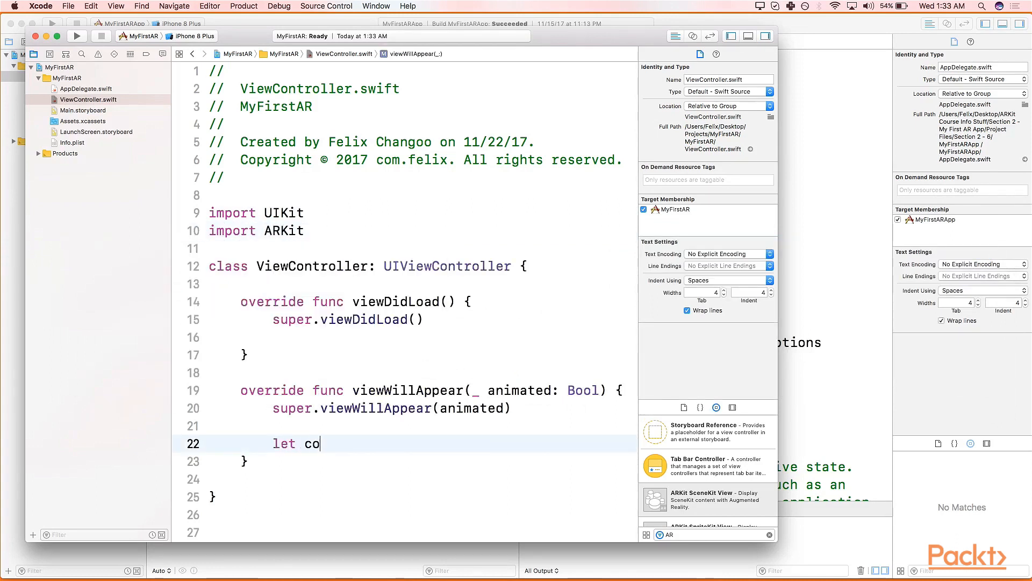
type("nfig =")
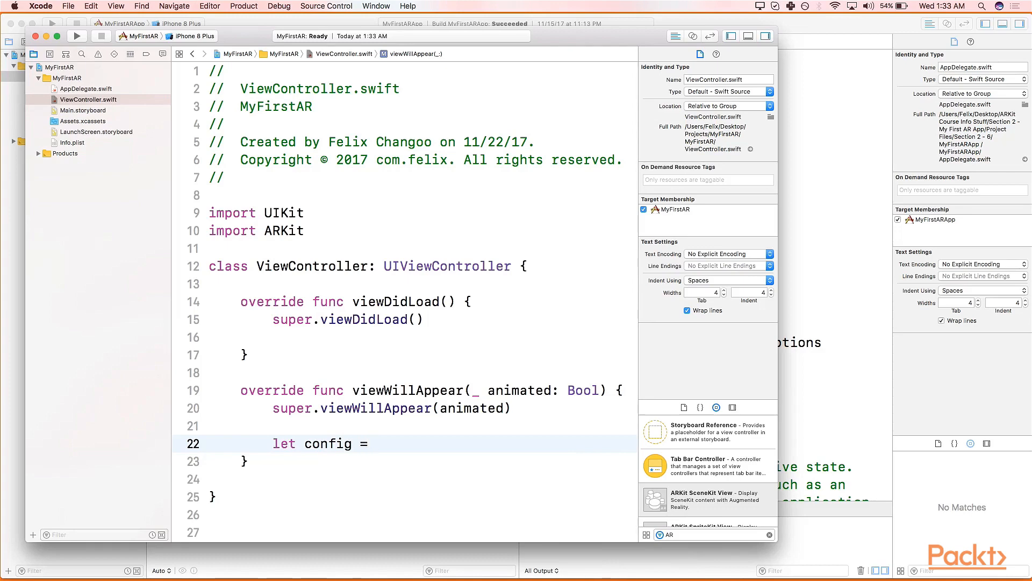
type("ARWo")
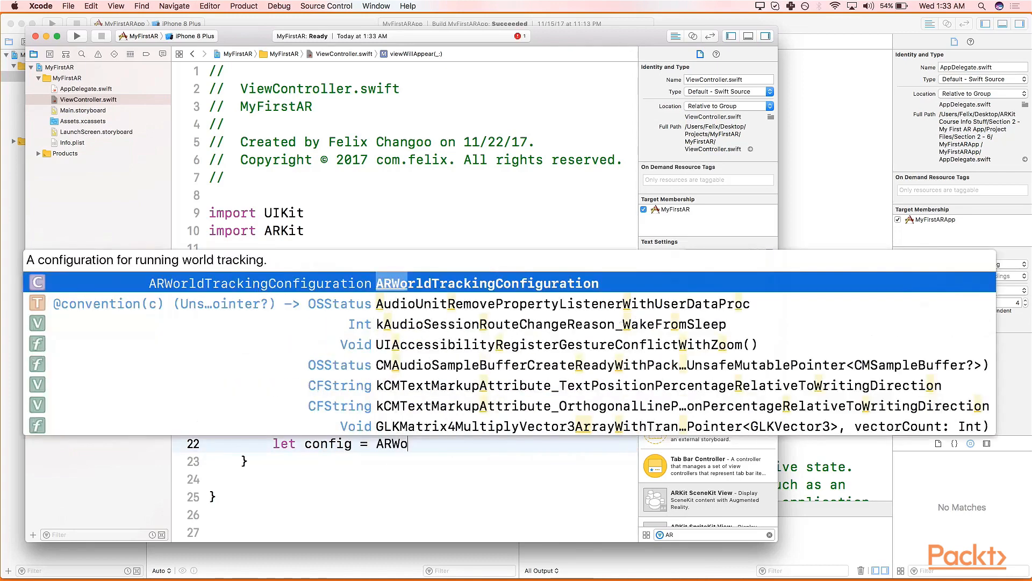
type("rldTrackingConfiguration")
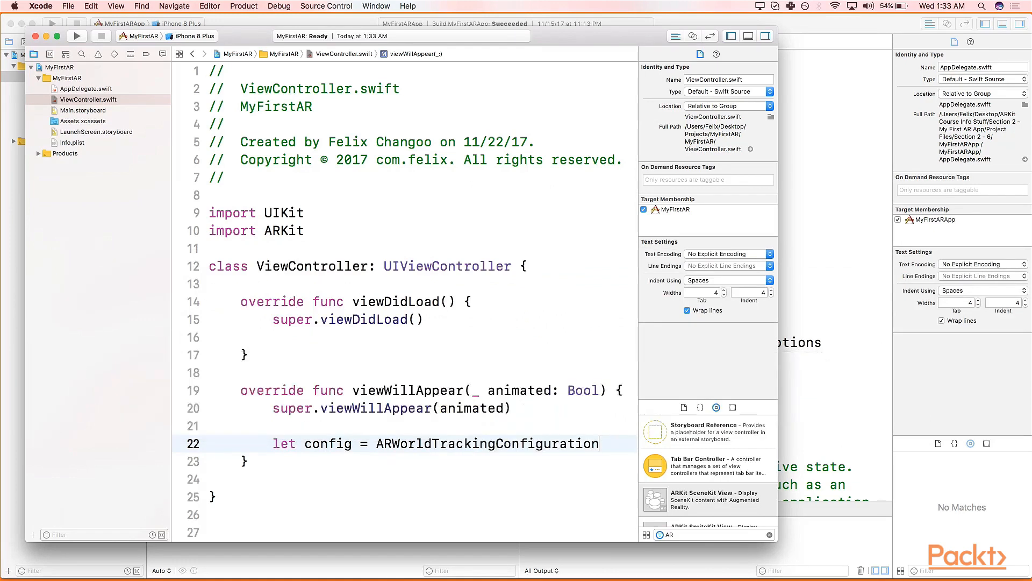
type("()")
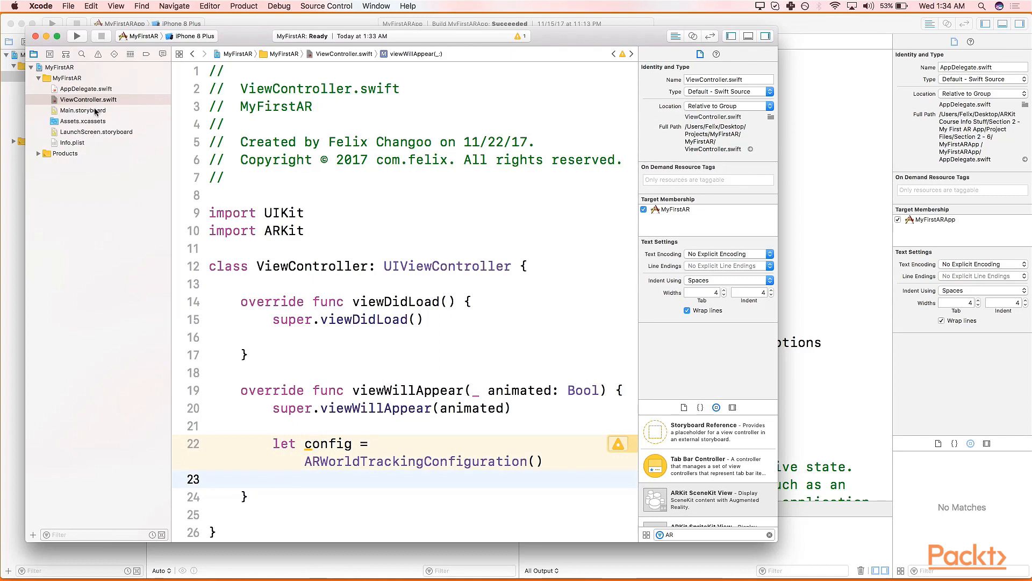
- Show ViewController.swift beside Main.storyboard in the assistant editor and hide the navigator
left_click(83, 109)
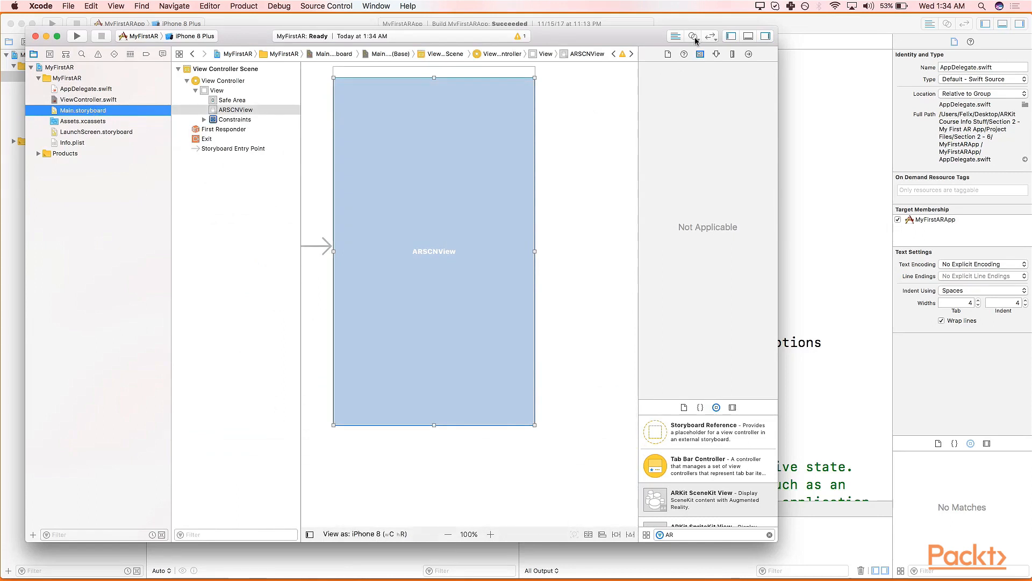
mouse_move(692, 36)
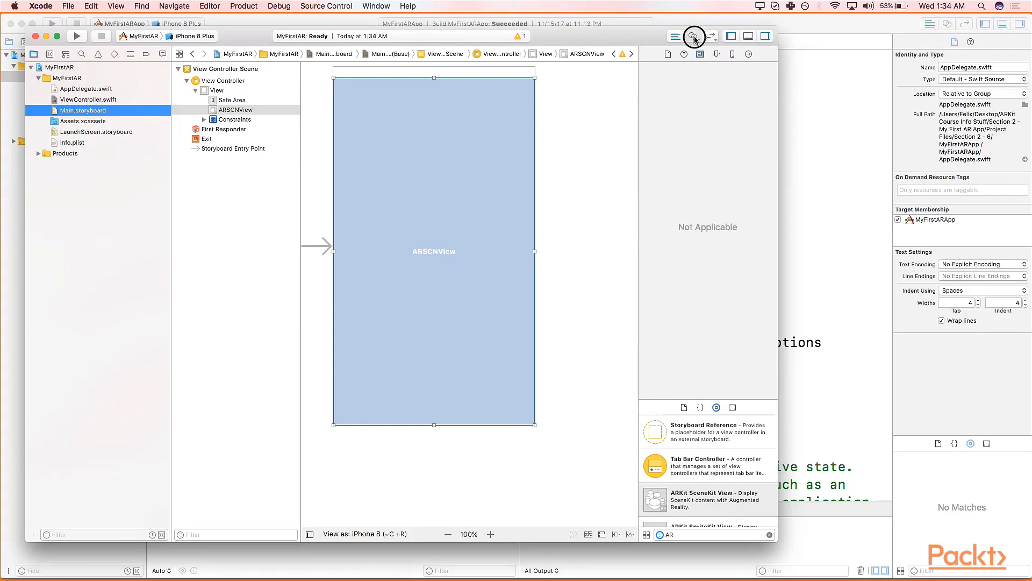
left_click(693, 35)
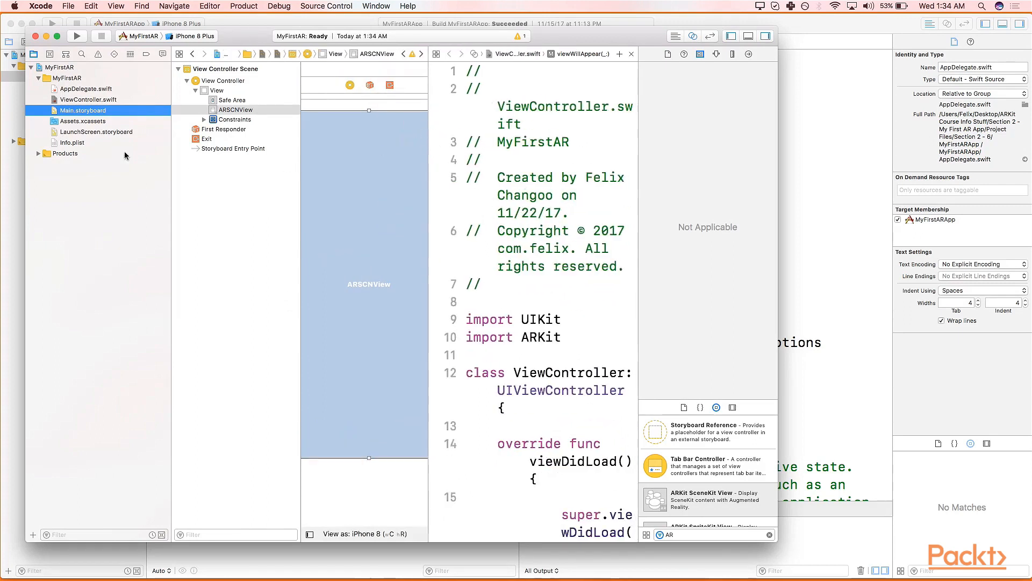
left_click(731, 35)
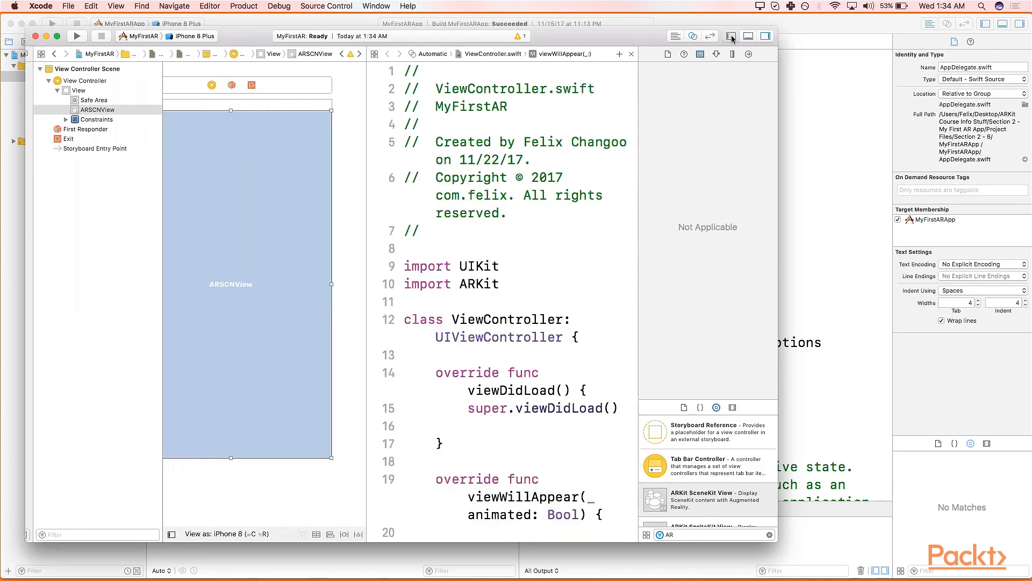
- Hide the utilities pane and connect the ARSCNView to a new outlet named sceneView
left_click(765, 36)
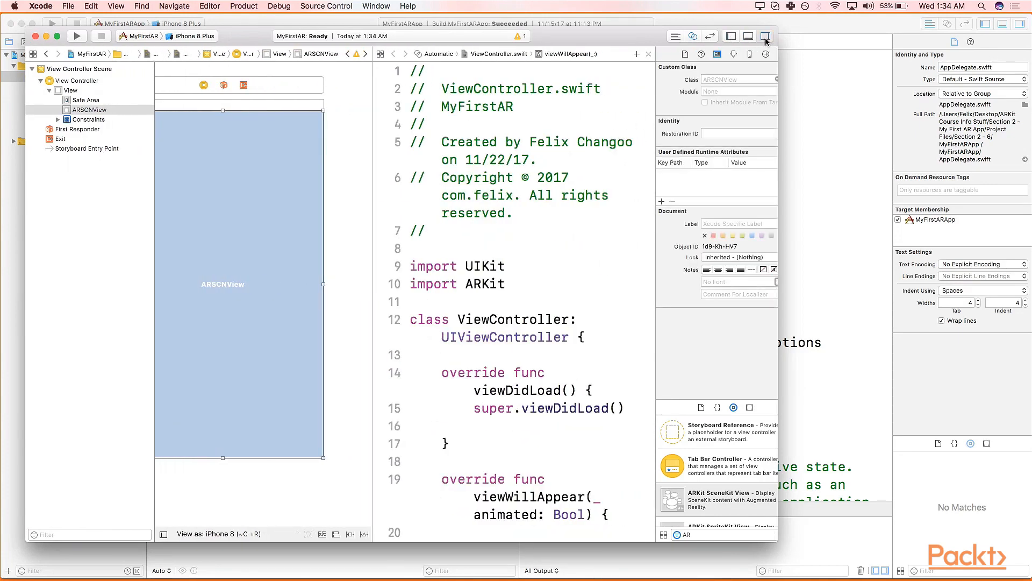
left_click(766, 35)
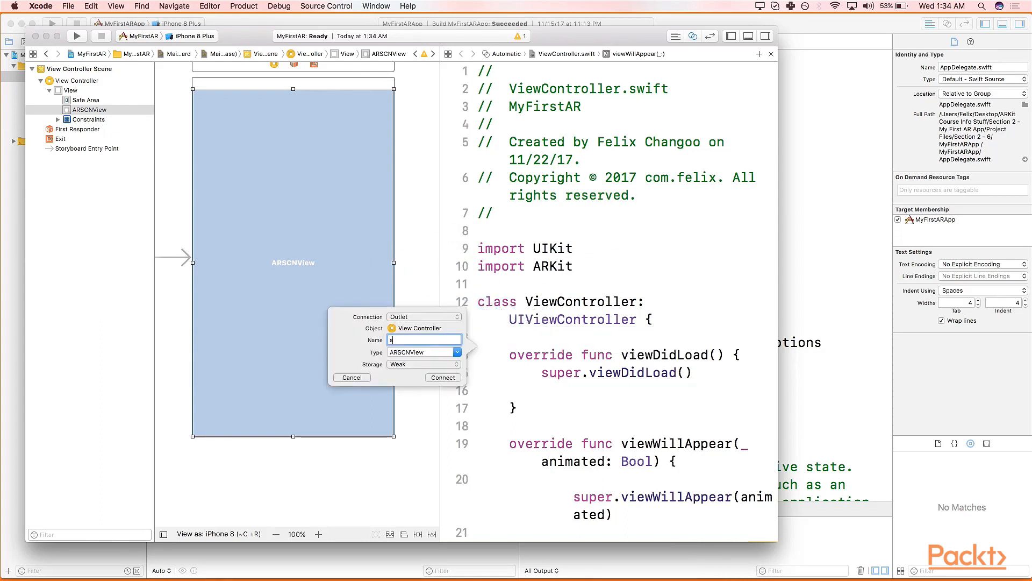
type("sceneView")
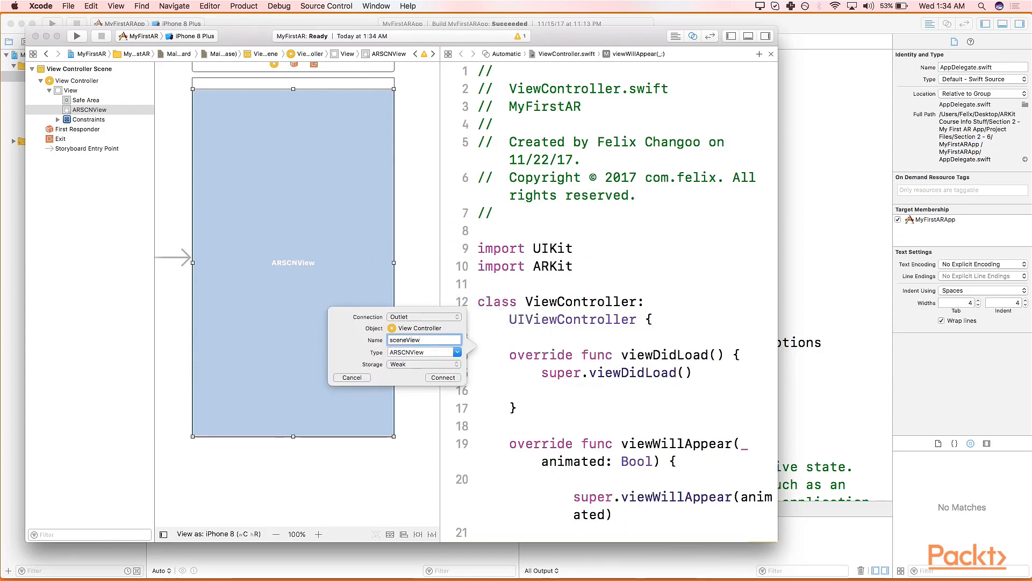
left_click(442, 378)
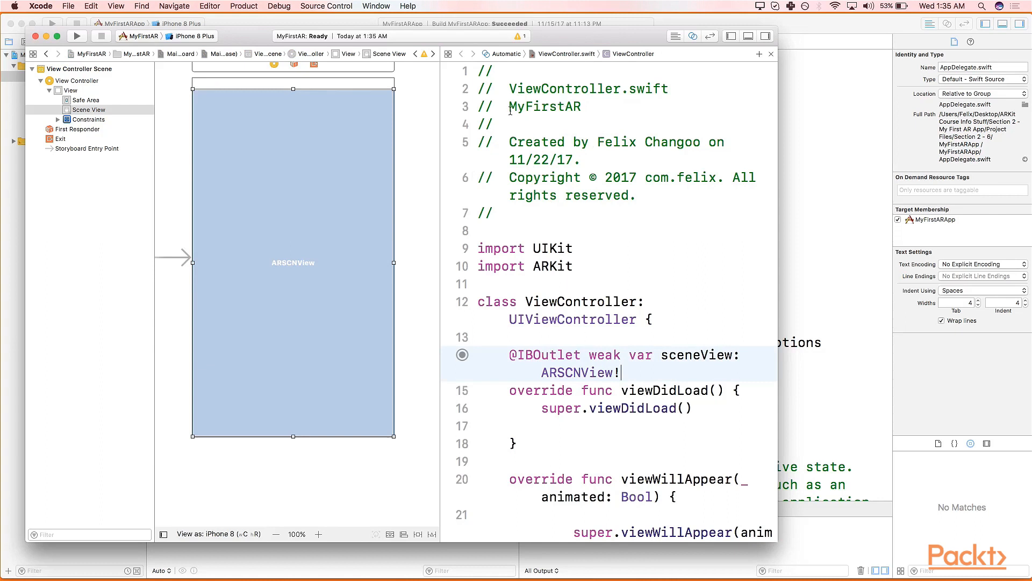
mouse_move(512, 96)
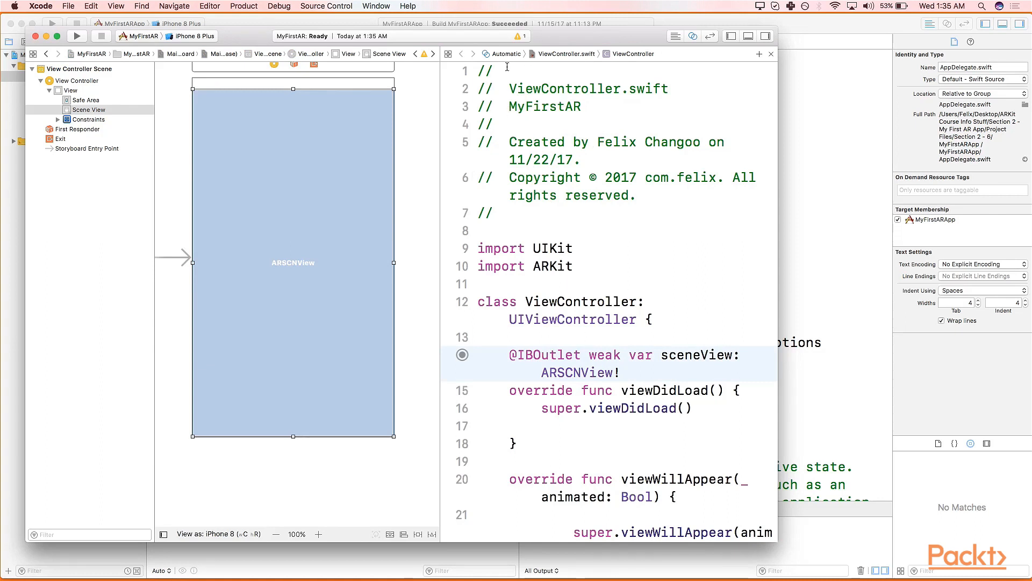
- Return ViewController.swift to the editor on its own with the project file list restored
left_click(505, 54)
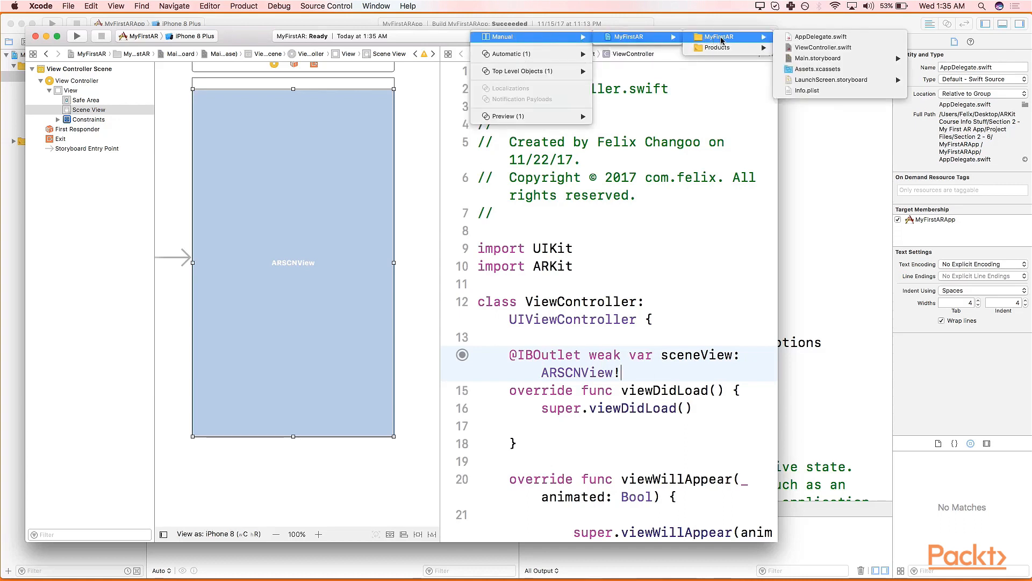
mouse_move(822, 47)
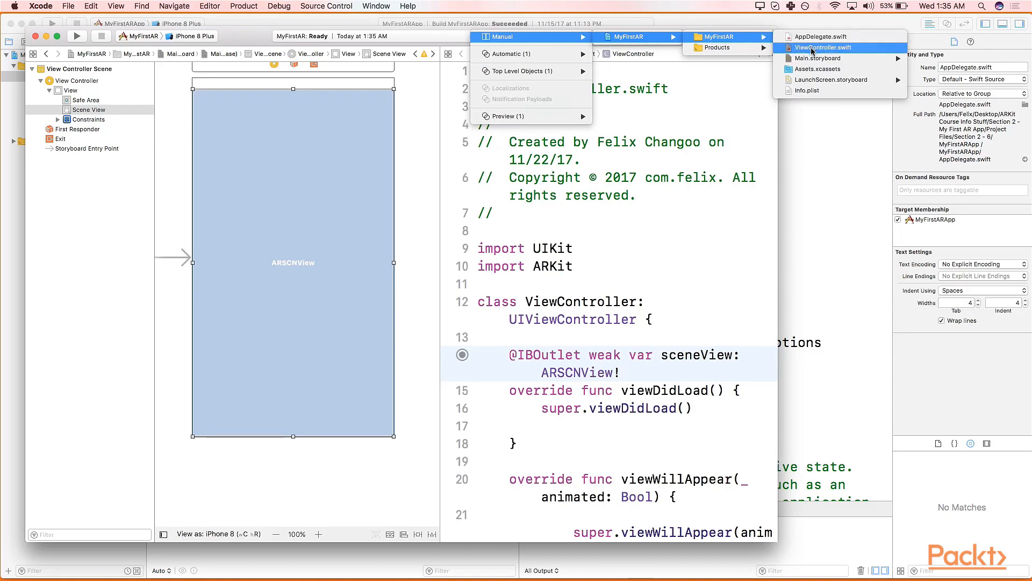
left_click(821, 46)
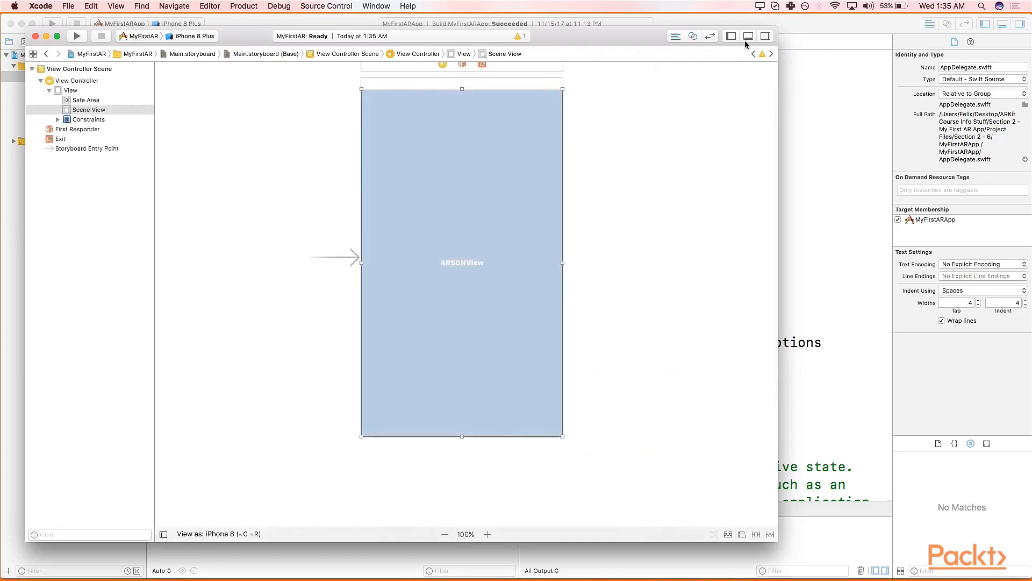
left_click(766, 37)
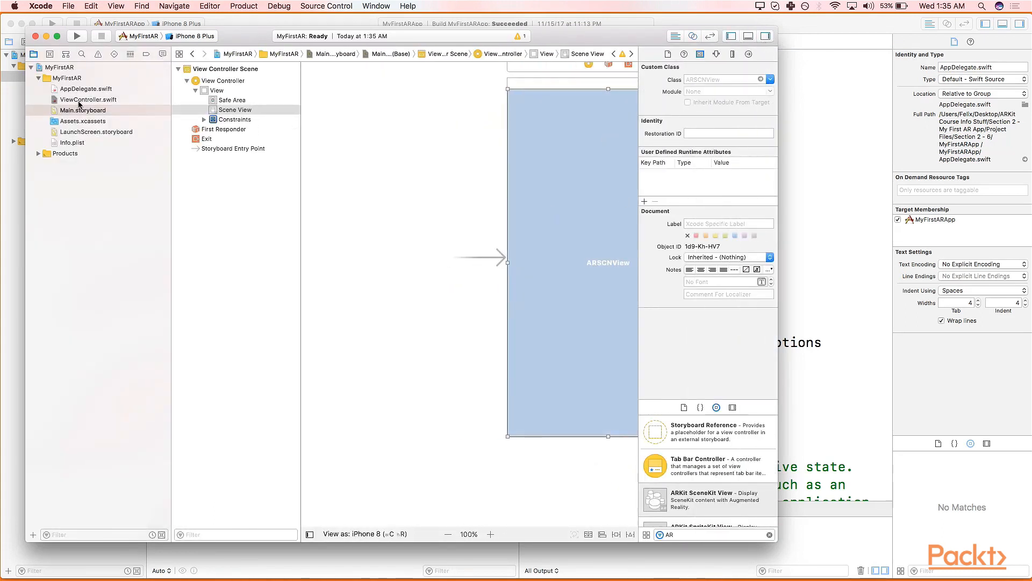
left_click(87, 99)
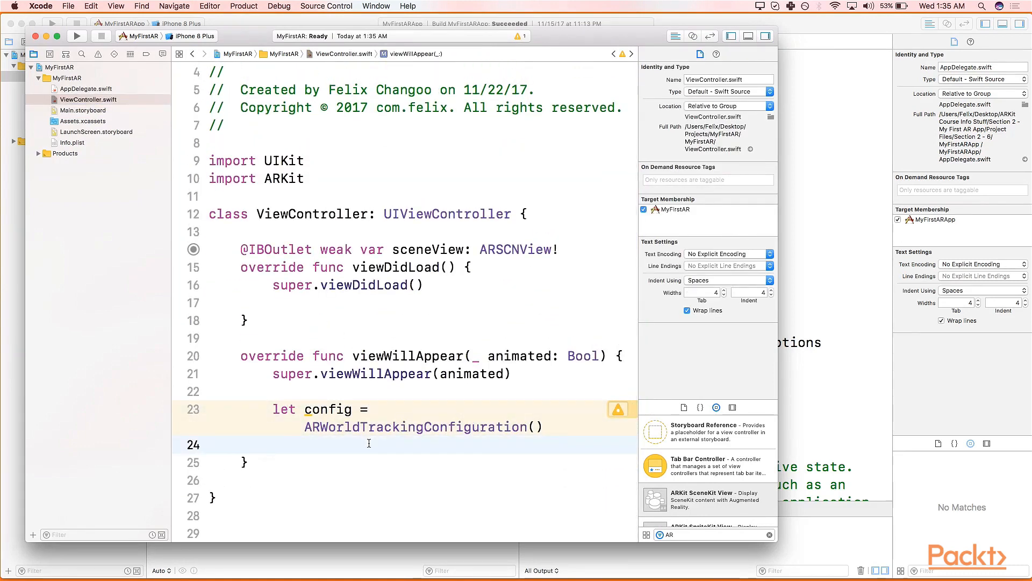
- Add sceneView.session.run(config) in viewWillAppear
type("sceneView.session.ru")
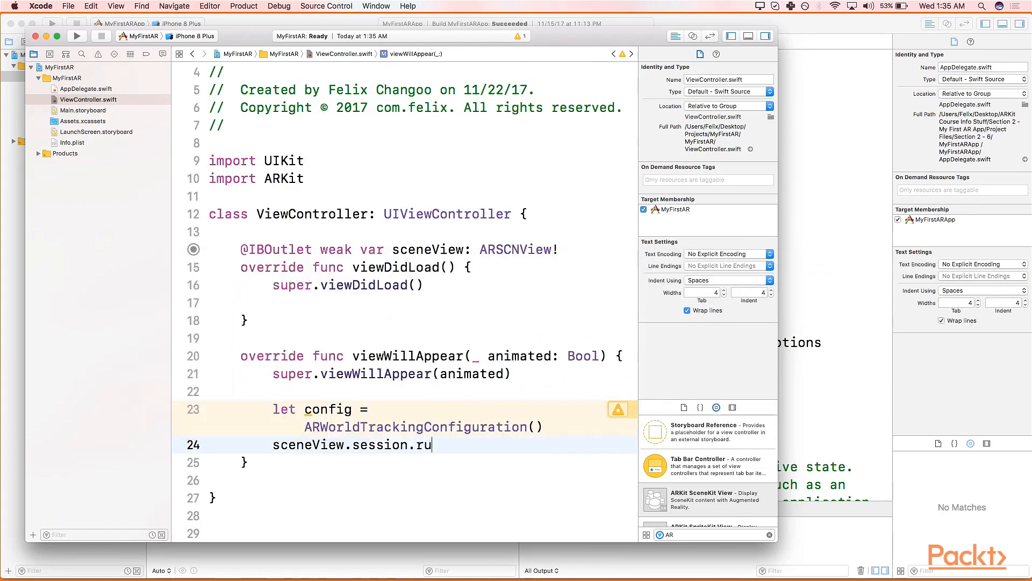
type("n(config")
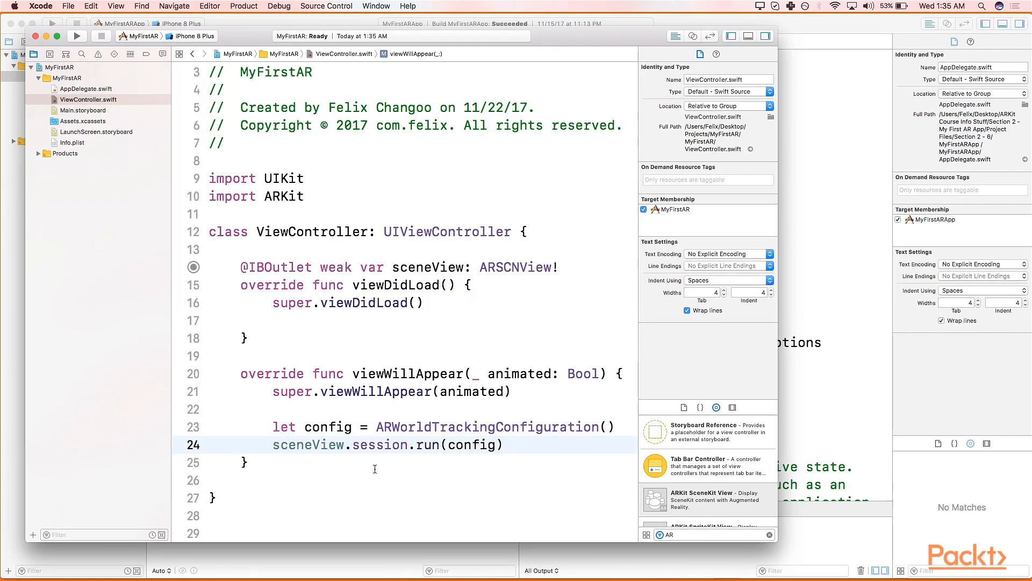
- Place the cursor after viewWillAppear's closing brace and add blank lines inside the class
left_click(503, 445)
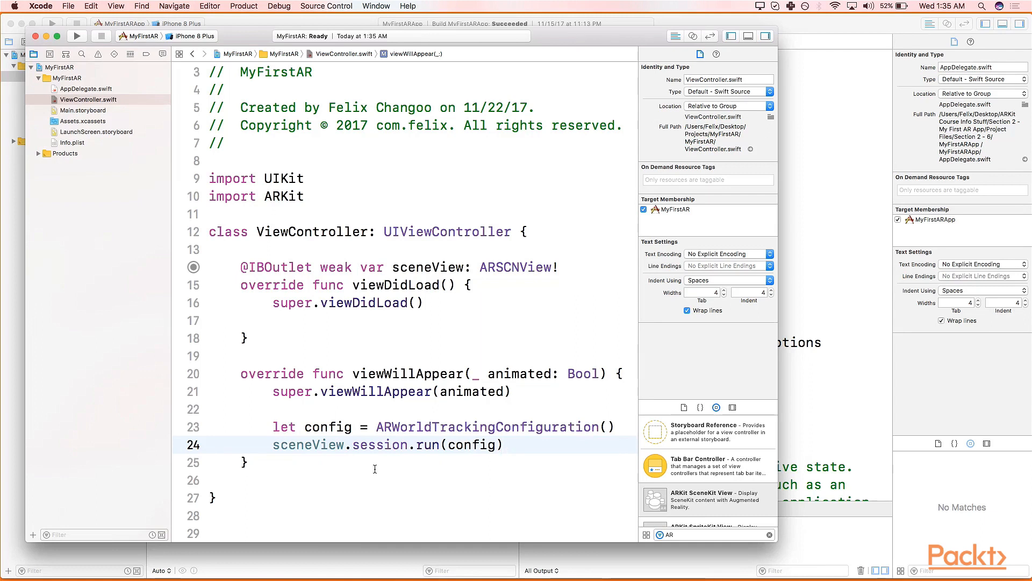
left_click(504, 444)
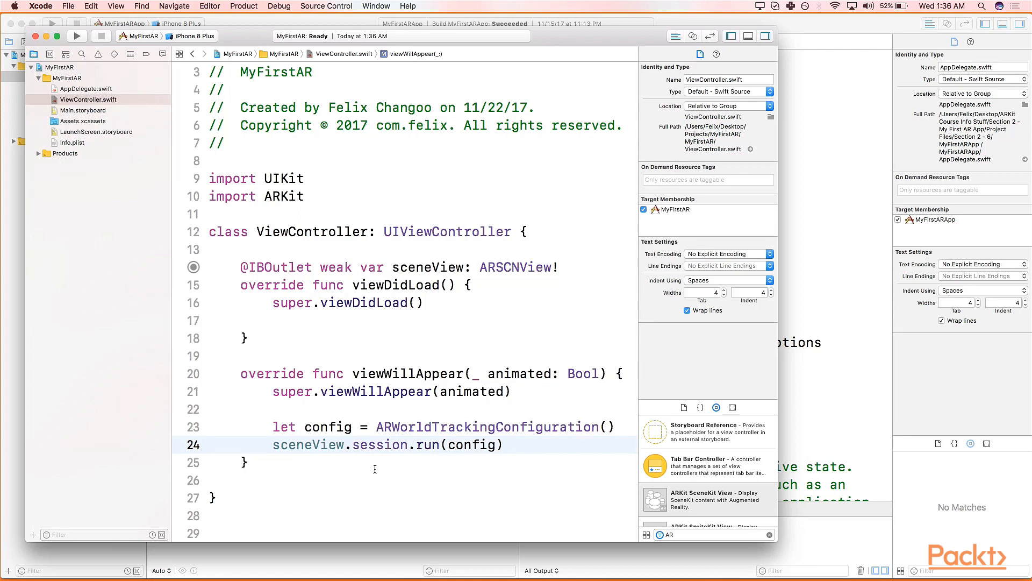
left_click(503, 444)
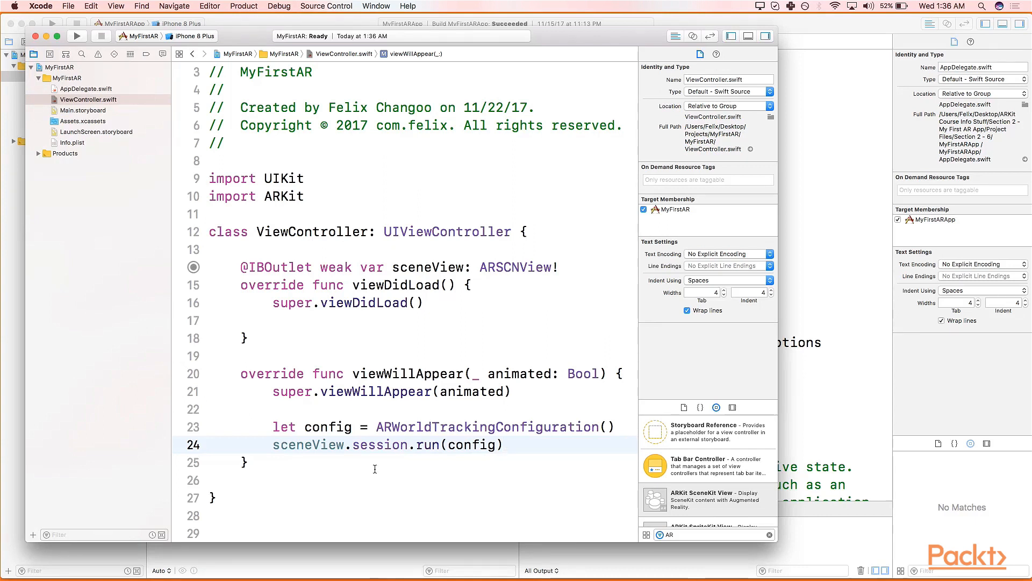
mouse_move(256, 453)
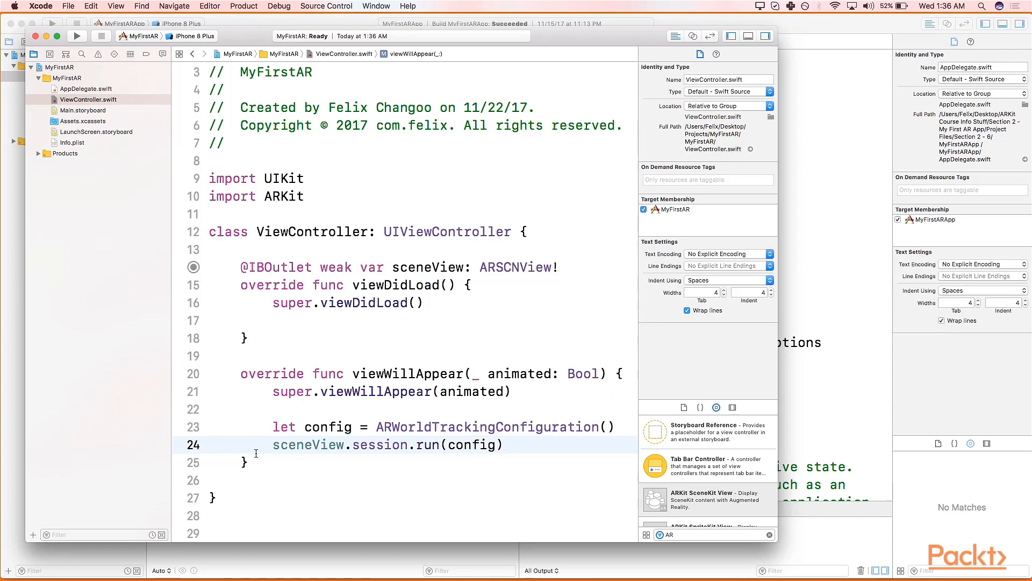
left_click(263, 498)
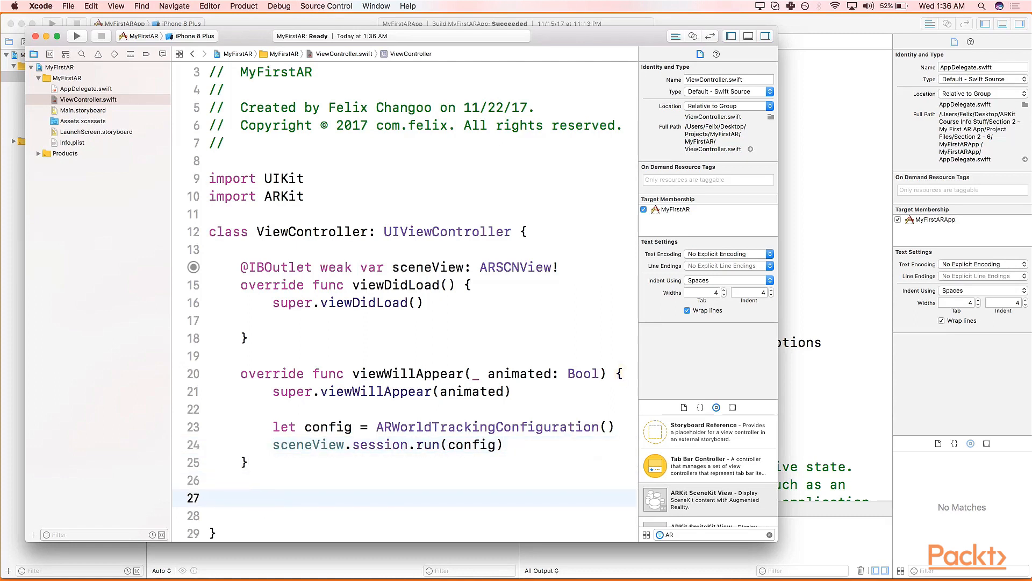
- Add an override of viewWillDisappear that calls super.viewWillDisappear(animated) and start its next line
type("vi")
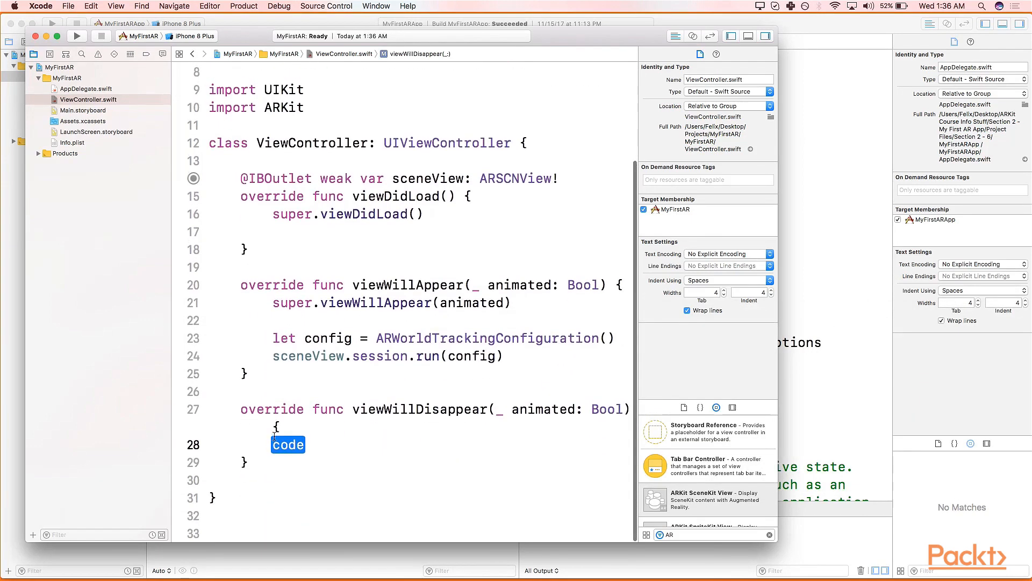
type("super.c")
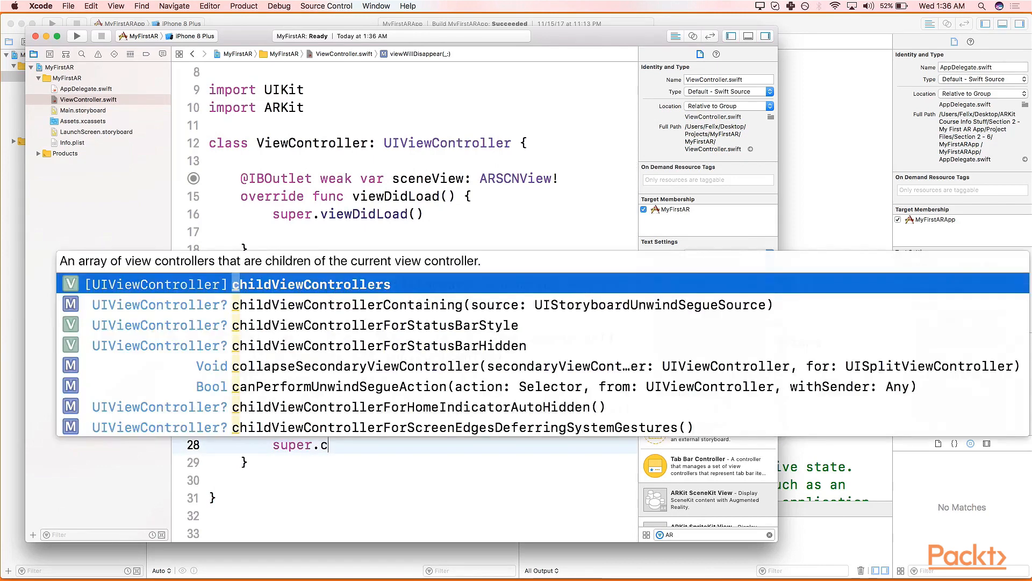
type("viewwillDisappear(animate")
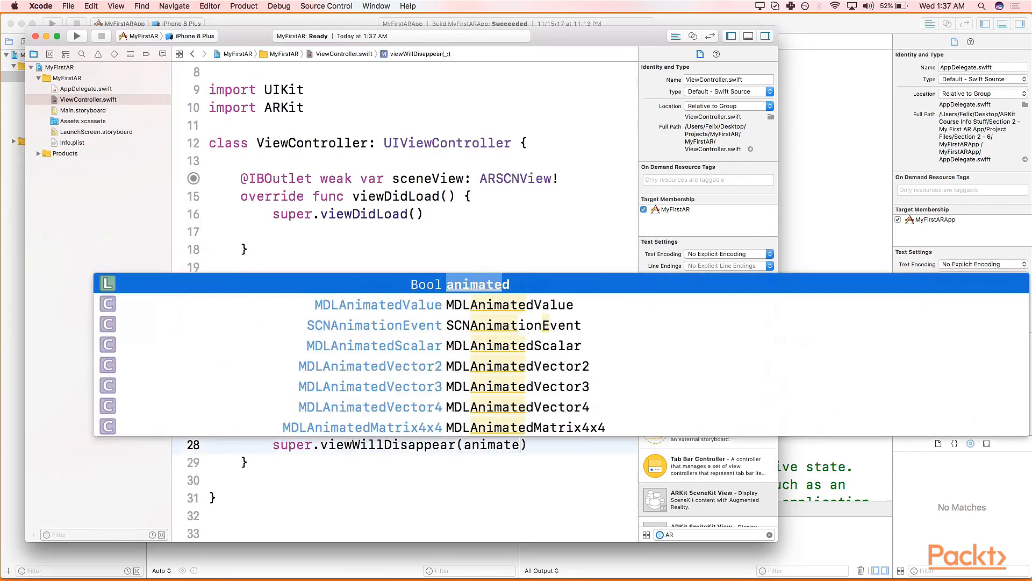
type("sc")
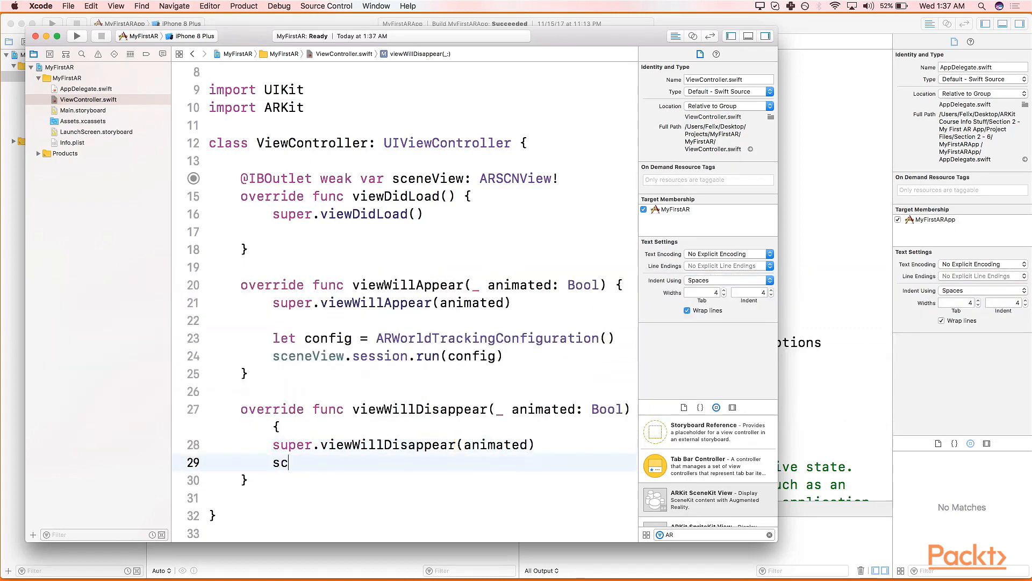